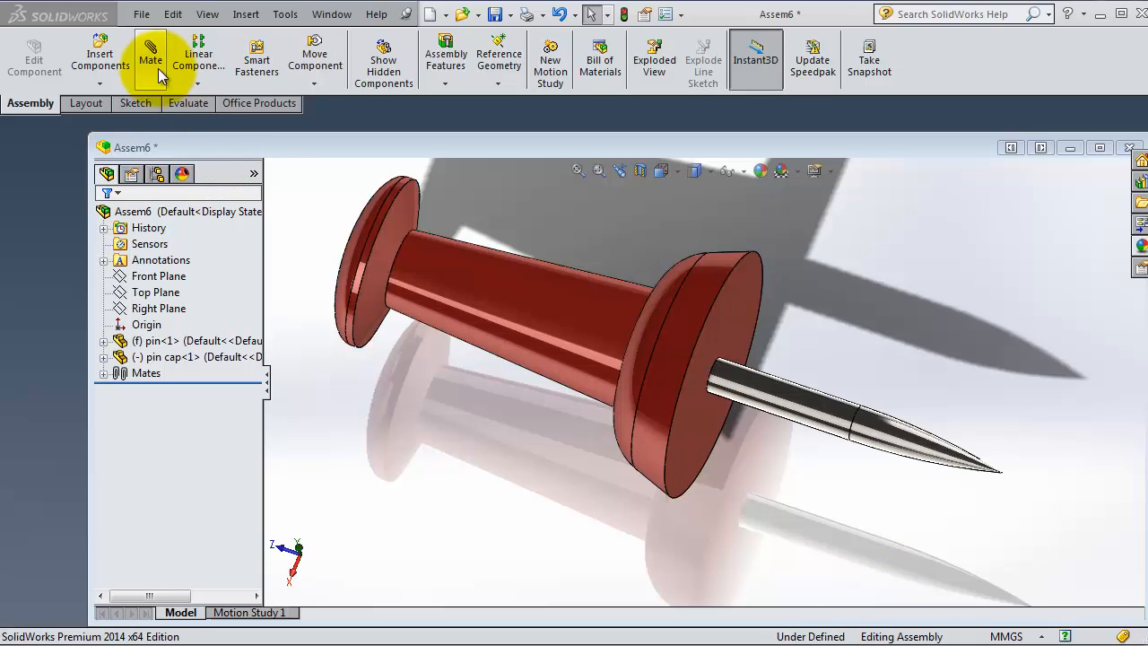
{"action": "mouse_move", "coordinate": [212, 151]}
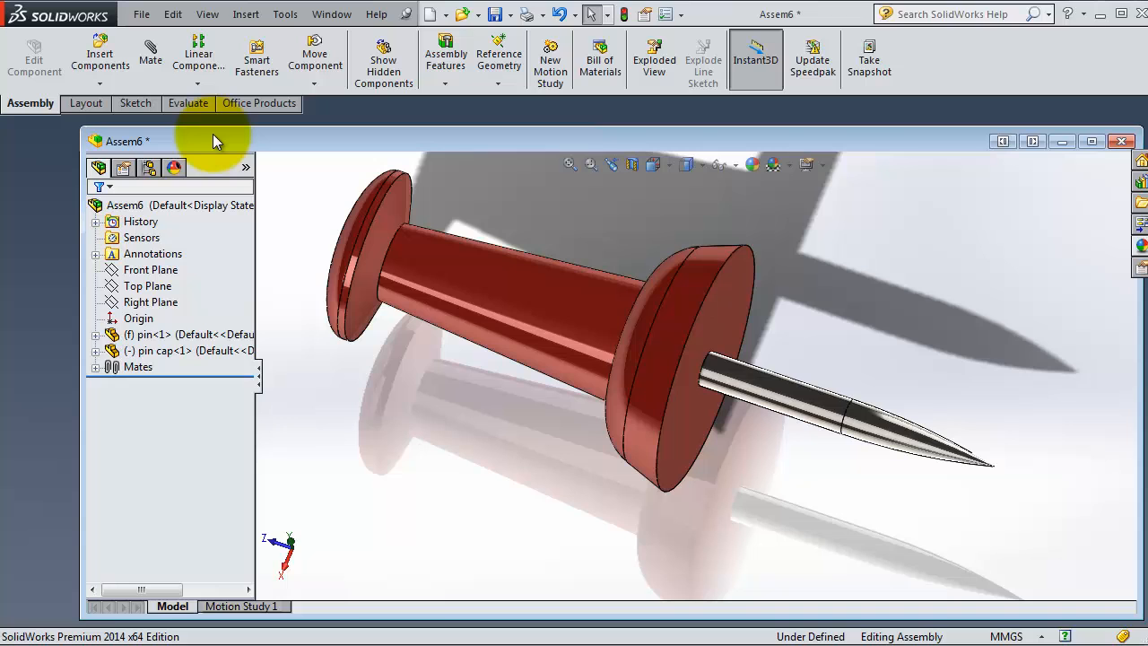
Create a new part and extrude a sketched rectangle into a 90 mm solid block
{"action": "left_click", "coordinate": [435, 14]}
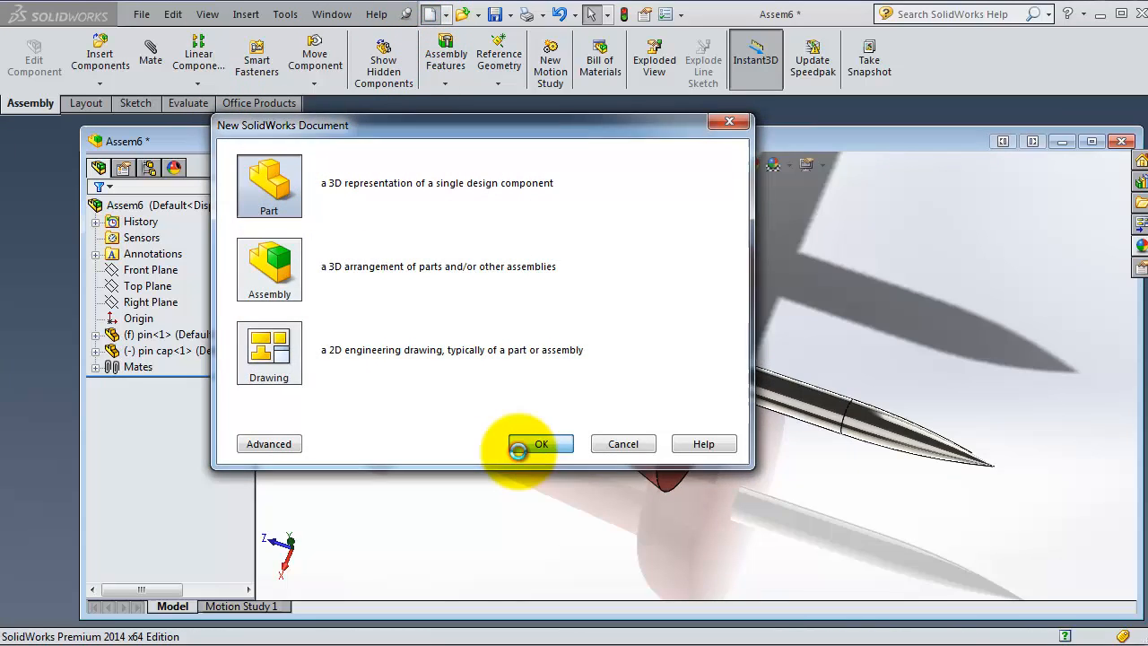
{"action": "left_click", "coordinate": [540, 443]}
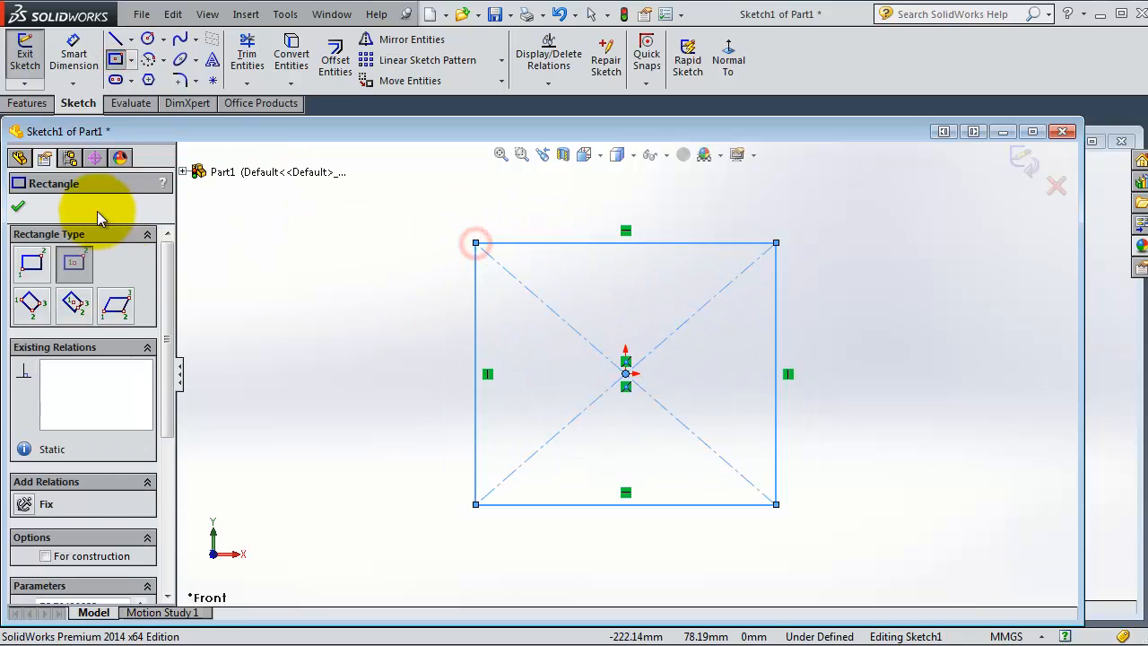
{"action": "left_click", "coordinate": [18, 206]}
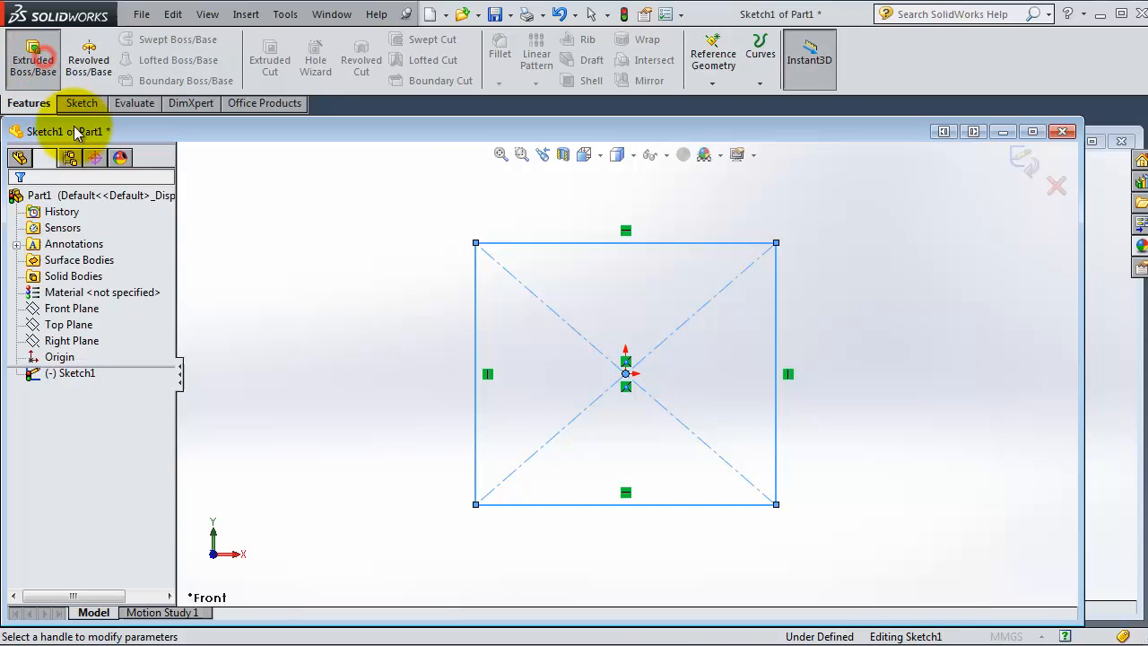
{"action": "left_click", "coordinate": [32, 54]}
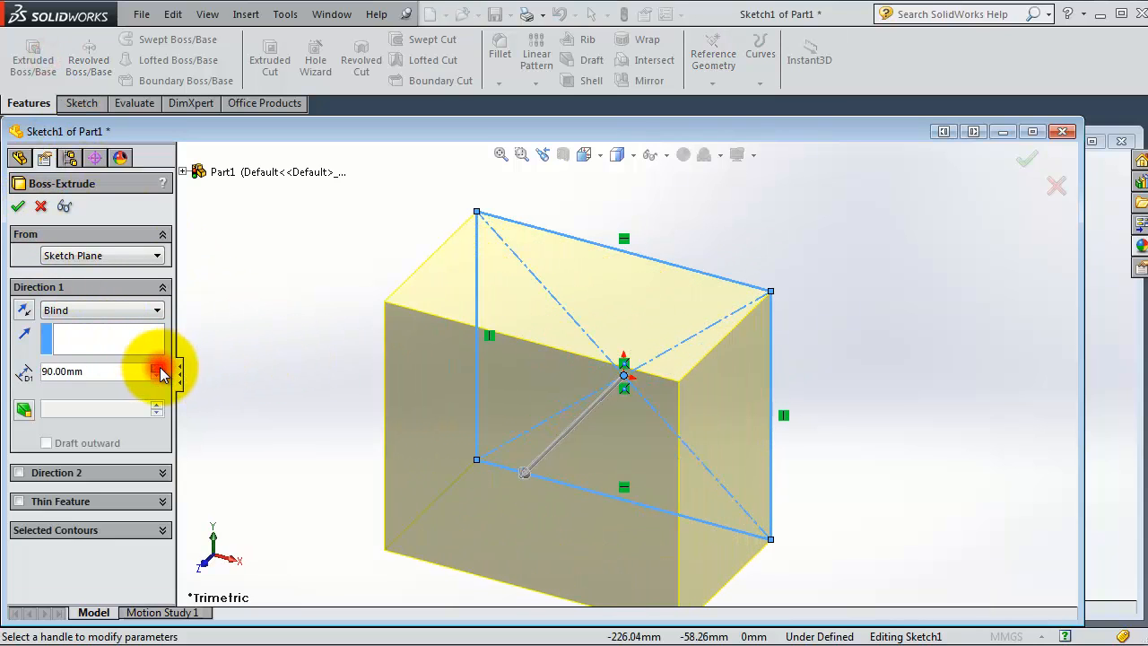
{"action": "left_click", "coordinate": [18, 206]}
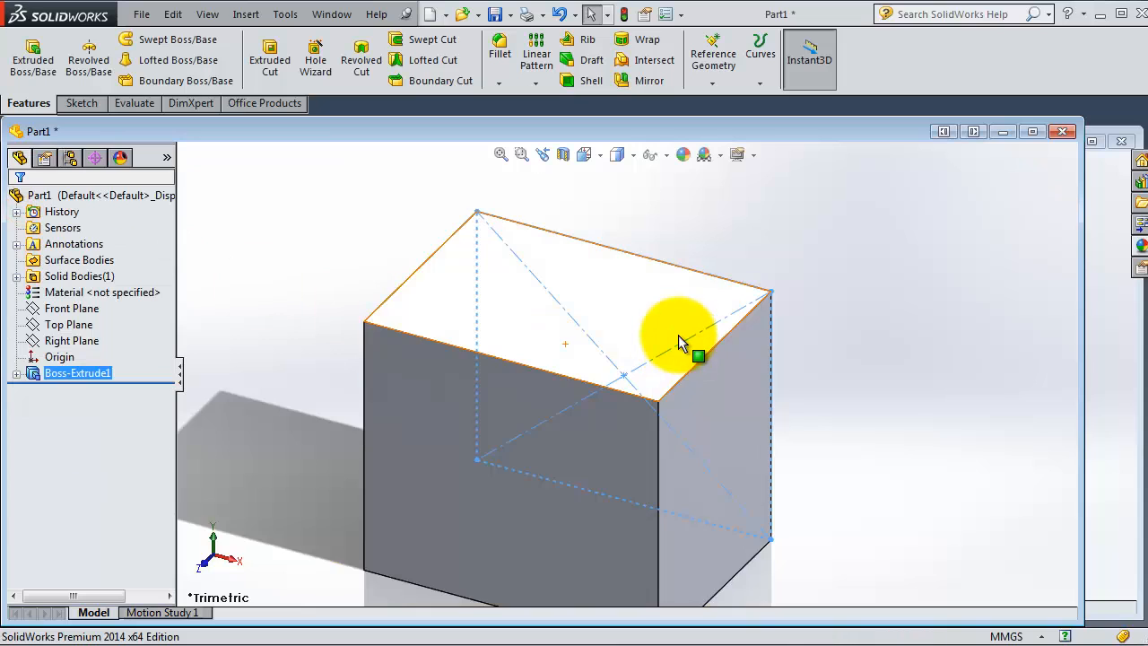
{"action": "left_click", "coordinate": [699, 355]}
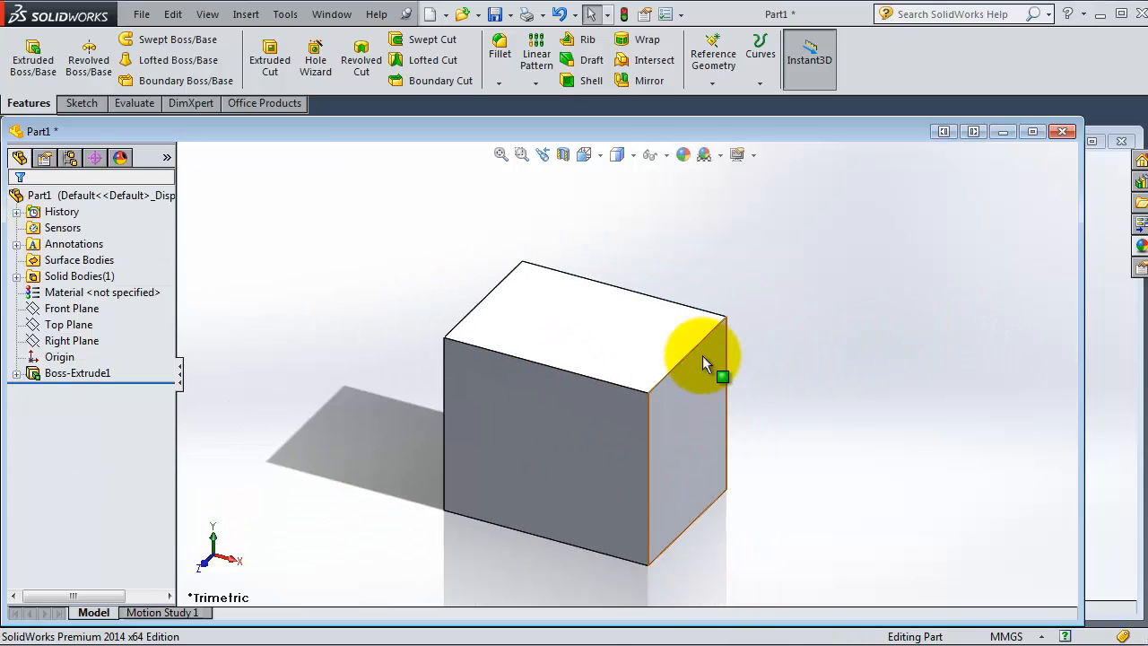
{"action": "mouse_move", "coordinate": [172, 15]}
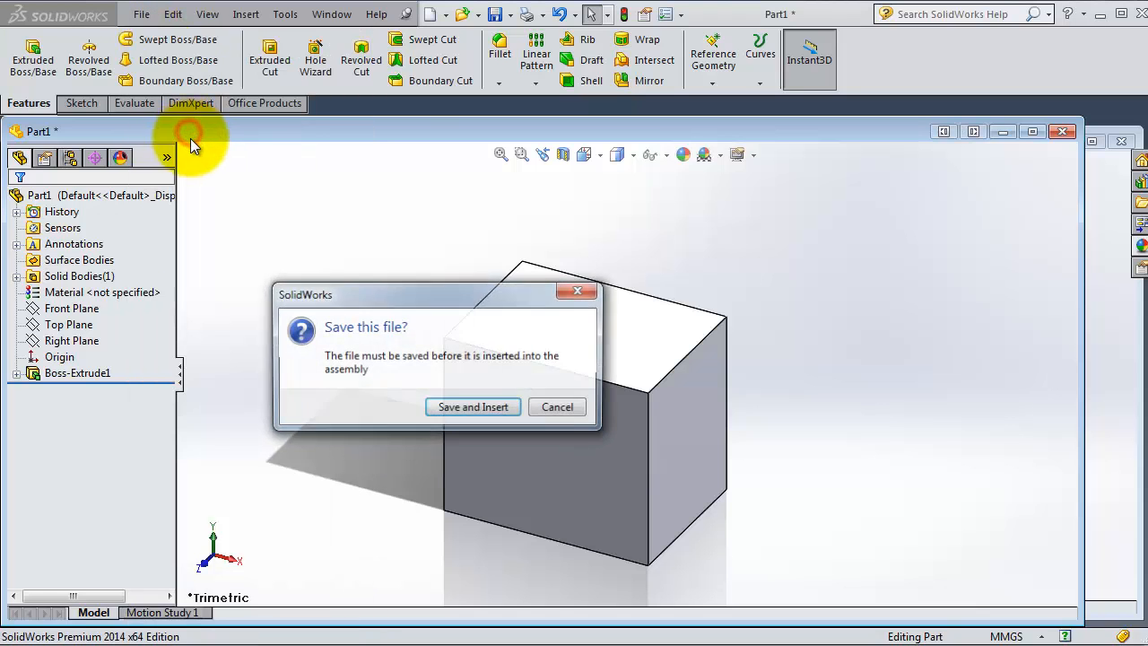
Save the block part as Part1 and start a new assembly from it
{"action": "left_click", "coordinate": [474, 406]}
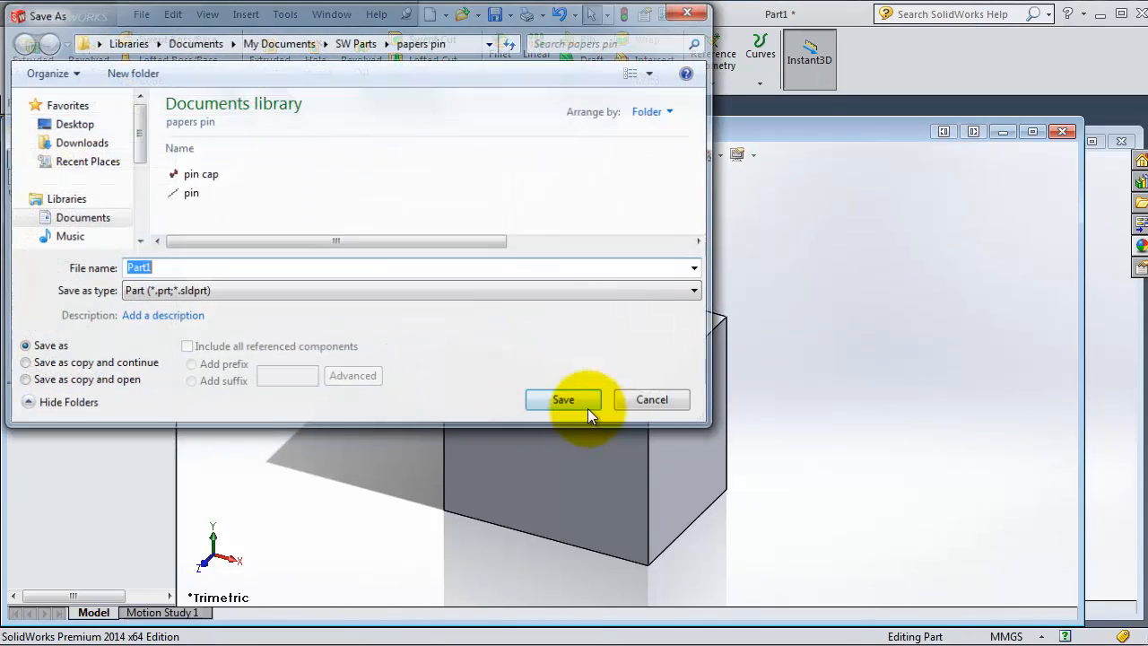
{"action": "left_click", "coordinate": [563, 399]}
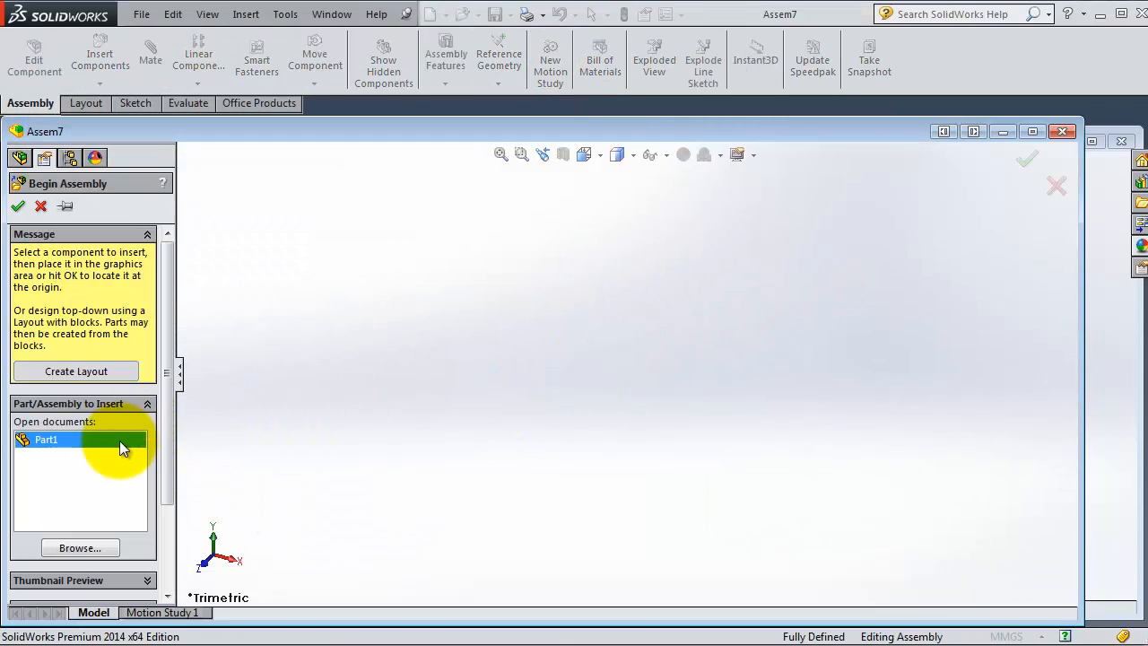
{"action": "mouse_move", "coordinate": [499, 422]}
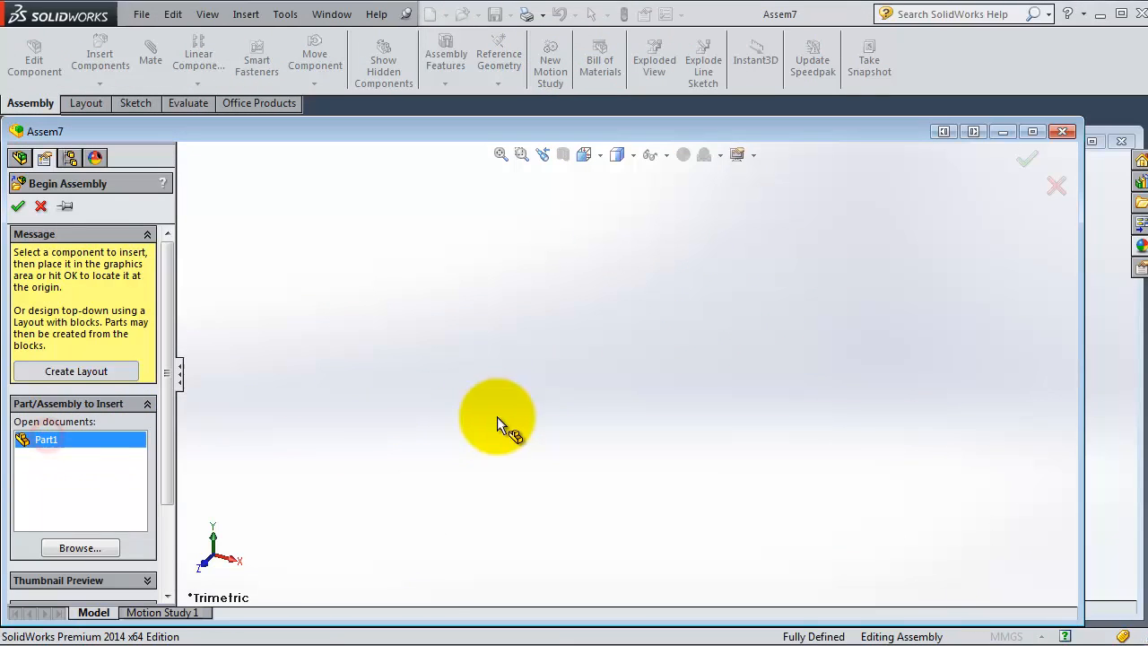
Place three instances of Part1 in the assembly and drag the cubes apart
{"action": "left_click", "coordinate": [499, 416]}
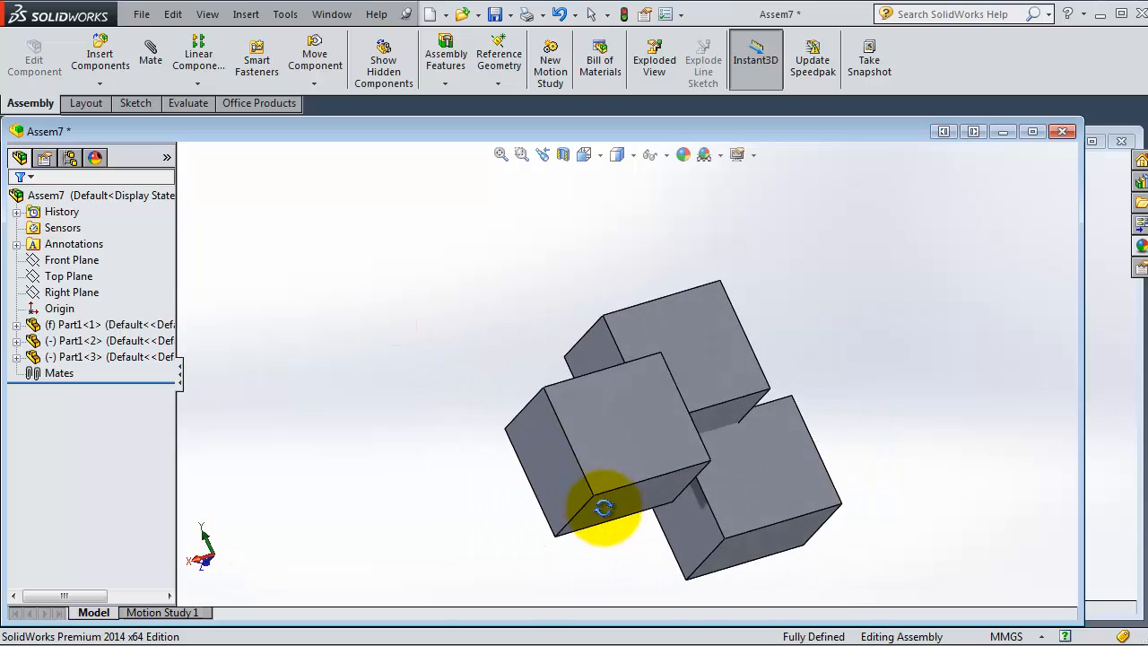
{"action": "left_click_drag", "start_coordinate": [602, 506], "coordinate": [834, 445]}
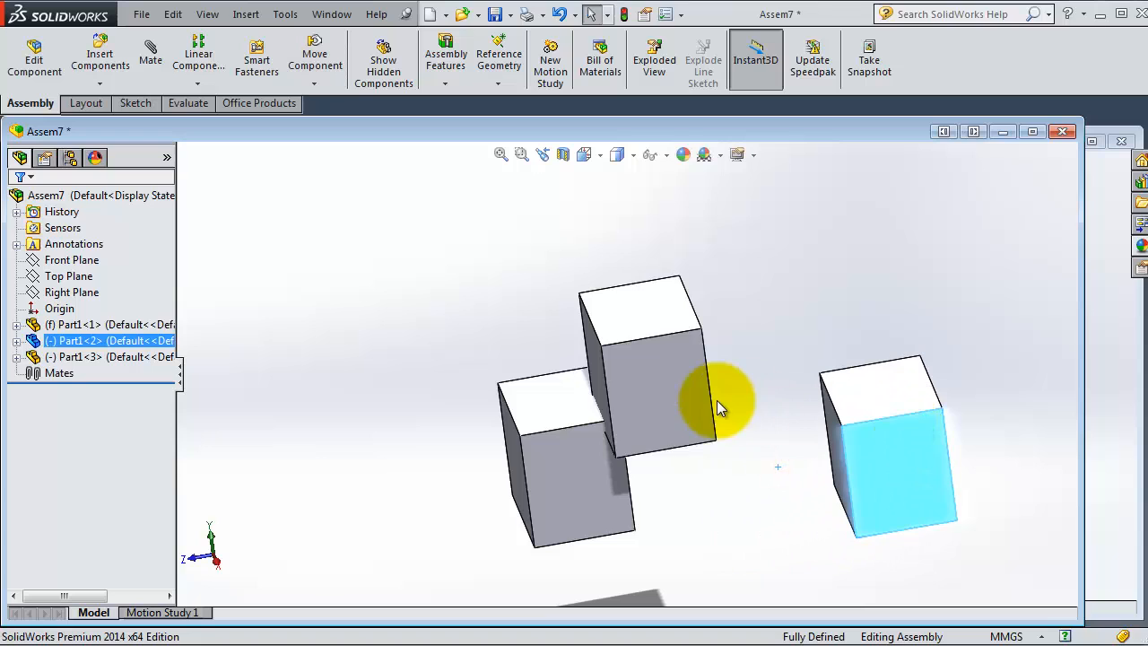
{"action": "right_click", "coordinate": [726, 404]}
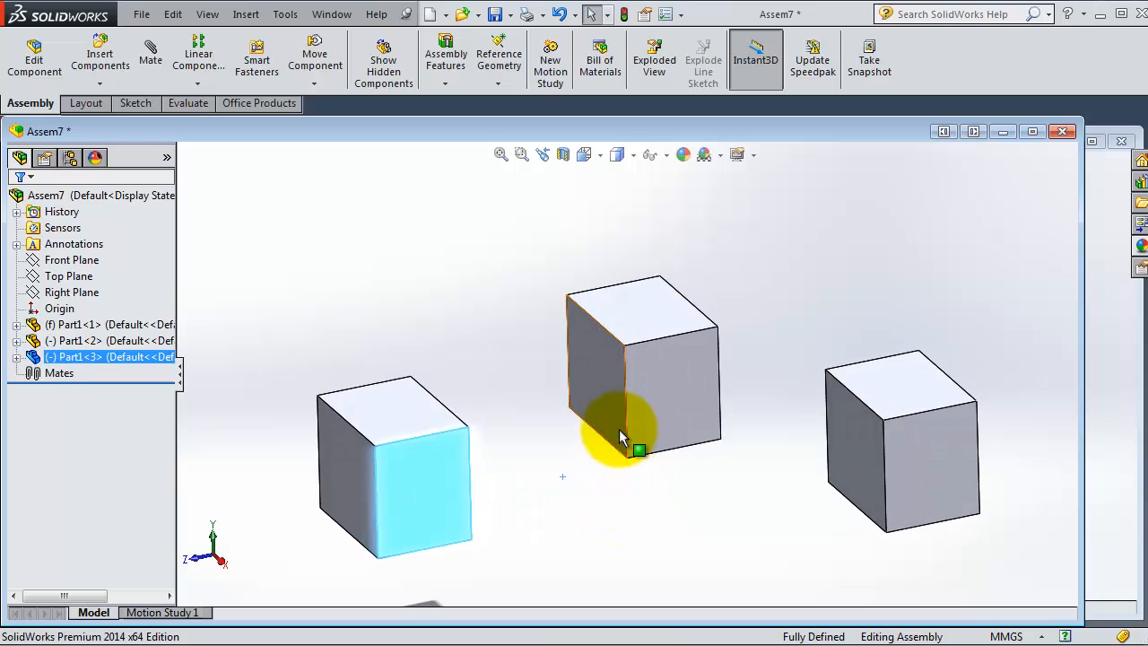
{"action": "left_click", "coordinate": [439, 481]}
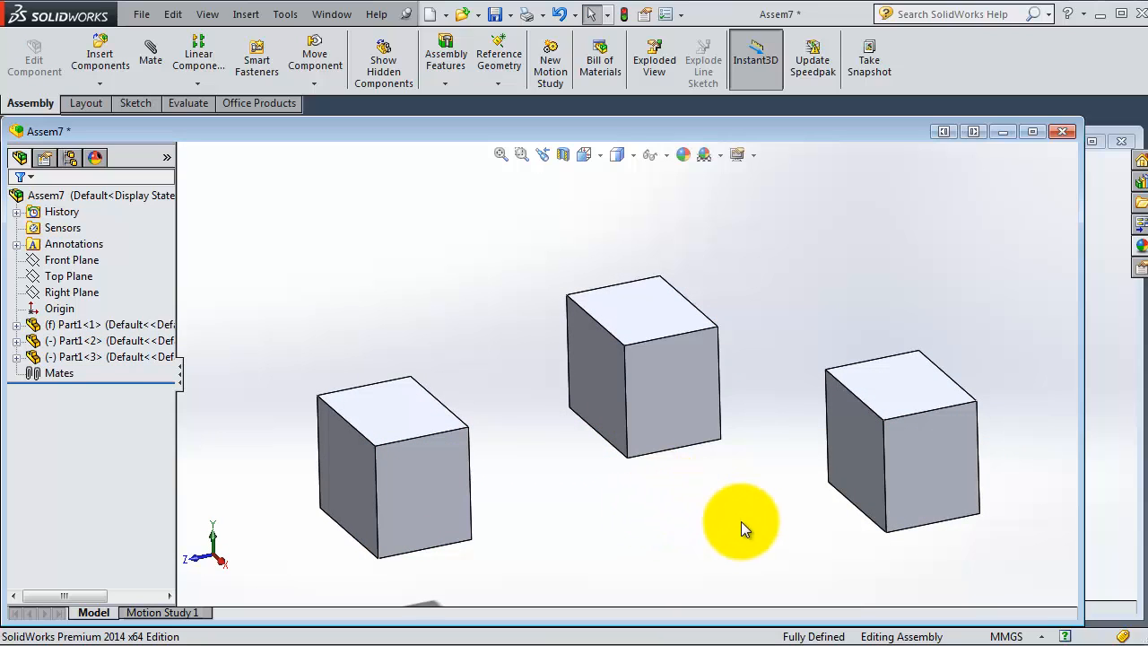
{"action": "left_click", "coordinate": [438, 495]}
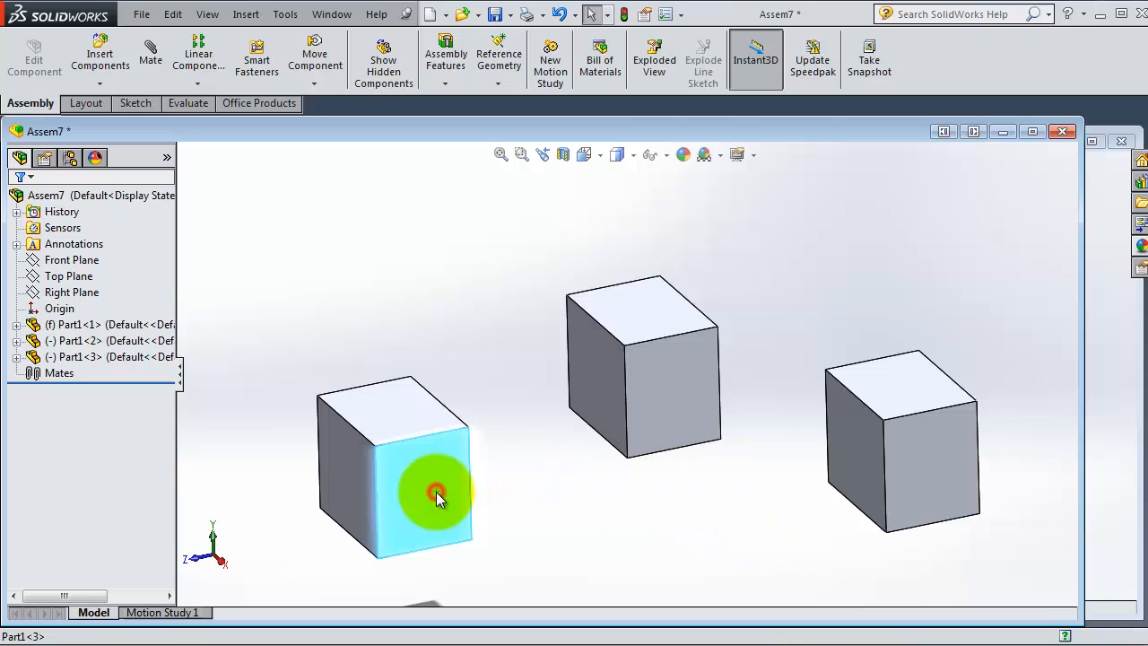
Alt-drag the left cube's face onto the middle cube's face to start a smart mate
{"action": "left_click_drag", "start_coordinate": [439, 499], "coordinate": [592, 416]}
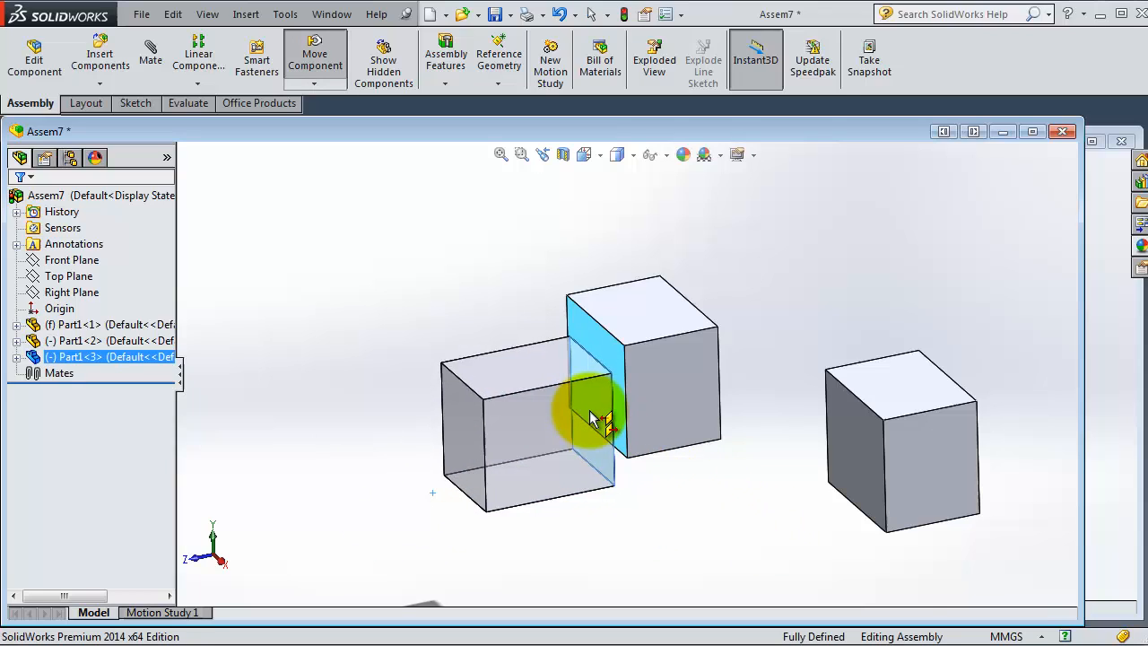
{"action": "left_click_drag", "start_coordinate": [592, 417], "coordinate": [583, 395]}
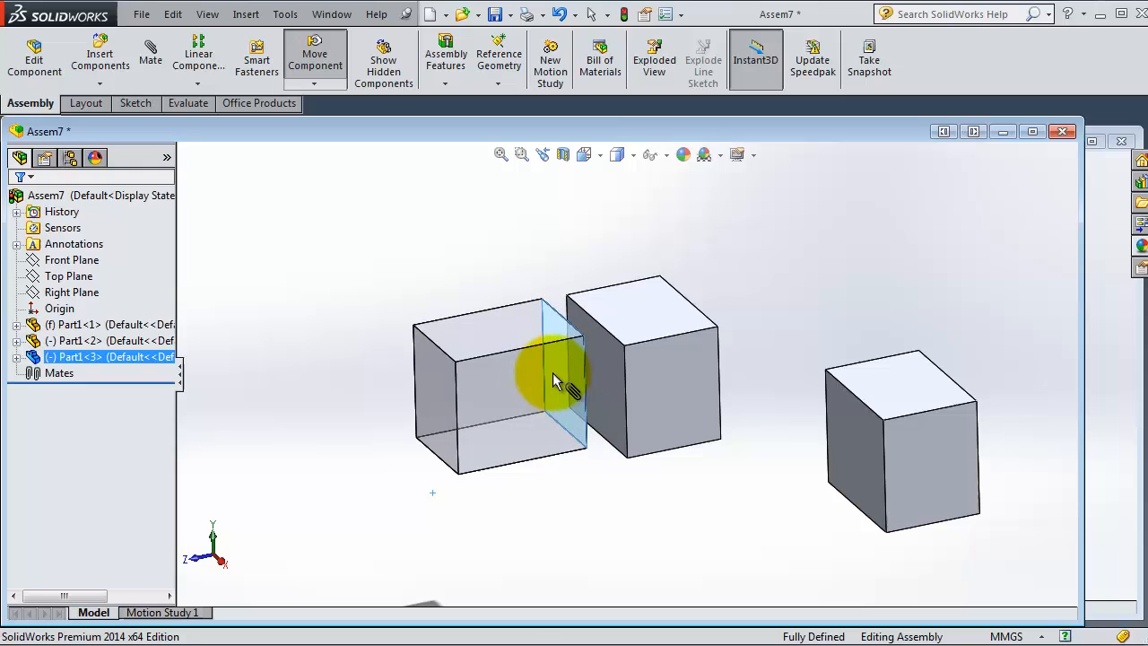
{"action": "left_click_drag", "start_coordinate": [556, 381], "coordinate": [494, 380]}
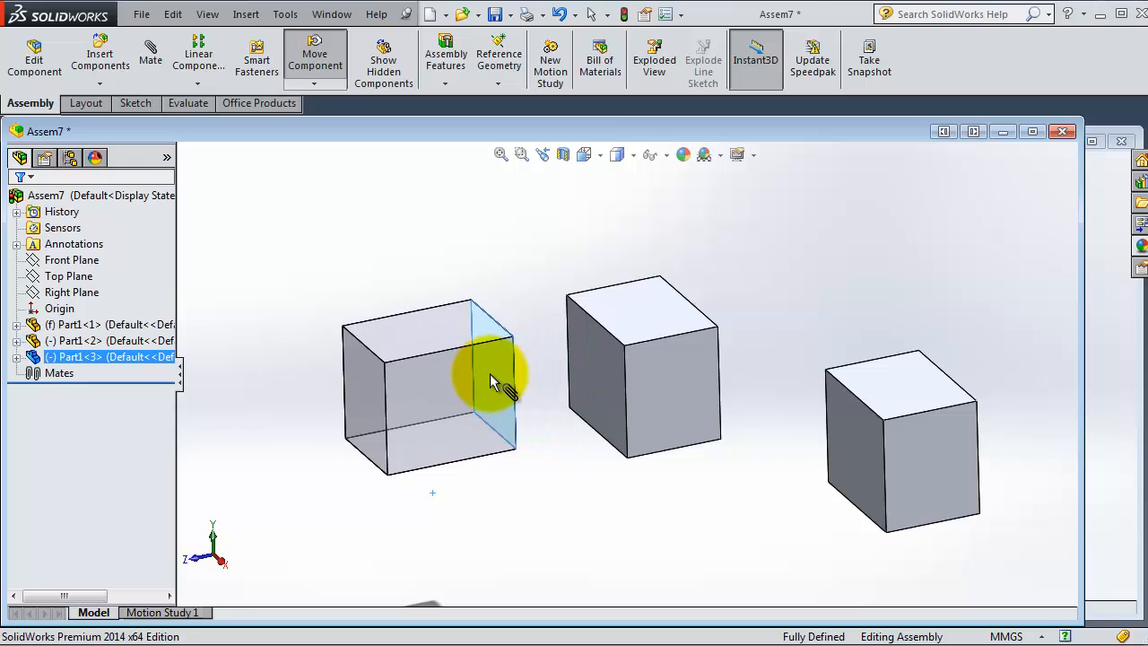
{"action": "left_click_drag", "start_coordinate": [494, 381], "coordinate": [517, 386]}
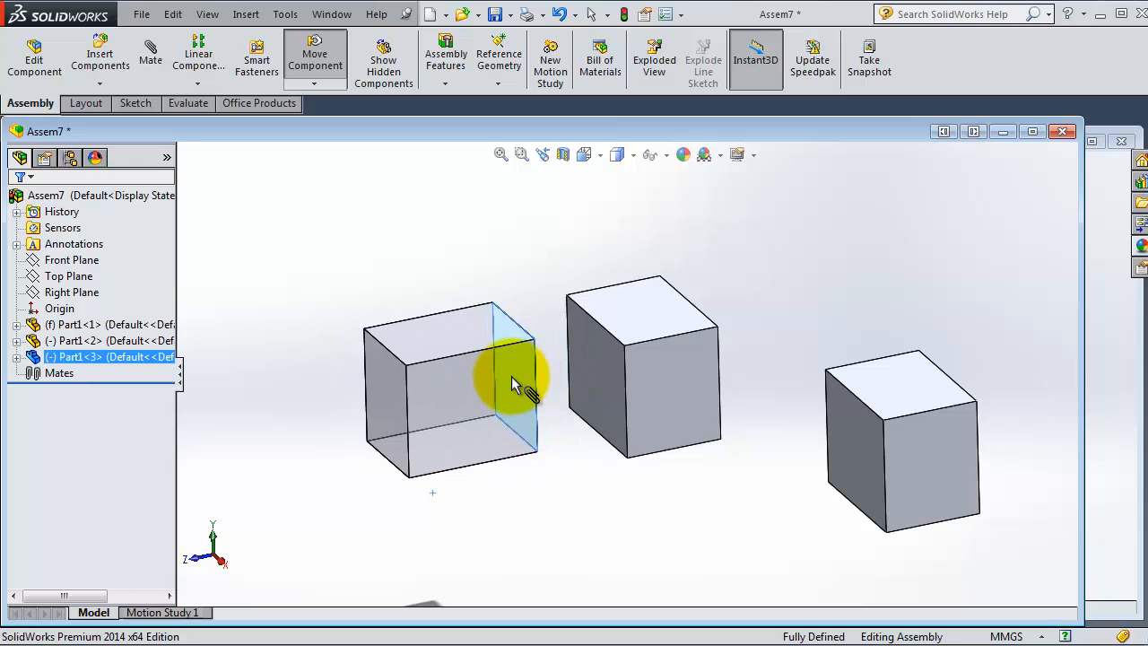
{"action": "left_click_drag", "start_coordinate": [517, 386], "coordinate": [560, 392]}
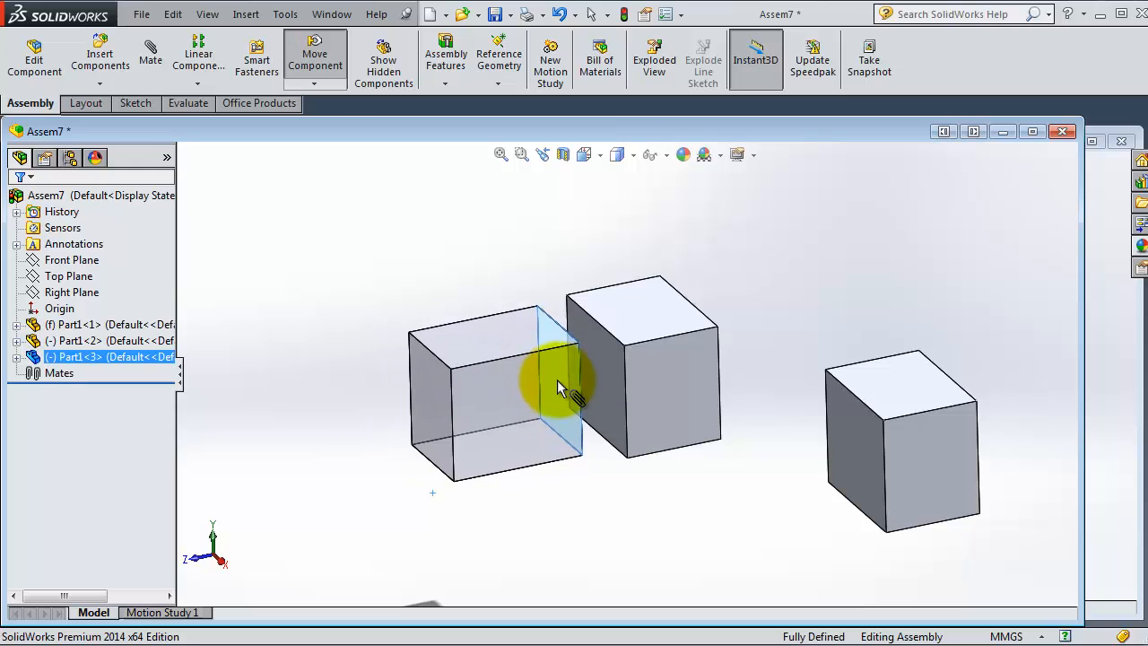
{"action": "left_click_drag", "start_coordinate": [556, 391], "coordinate": [588, 381]}
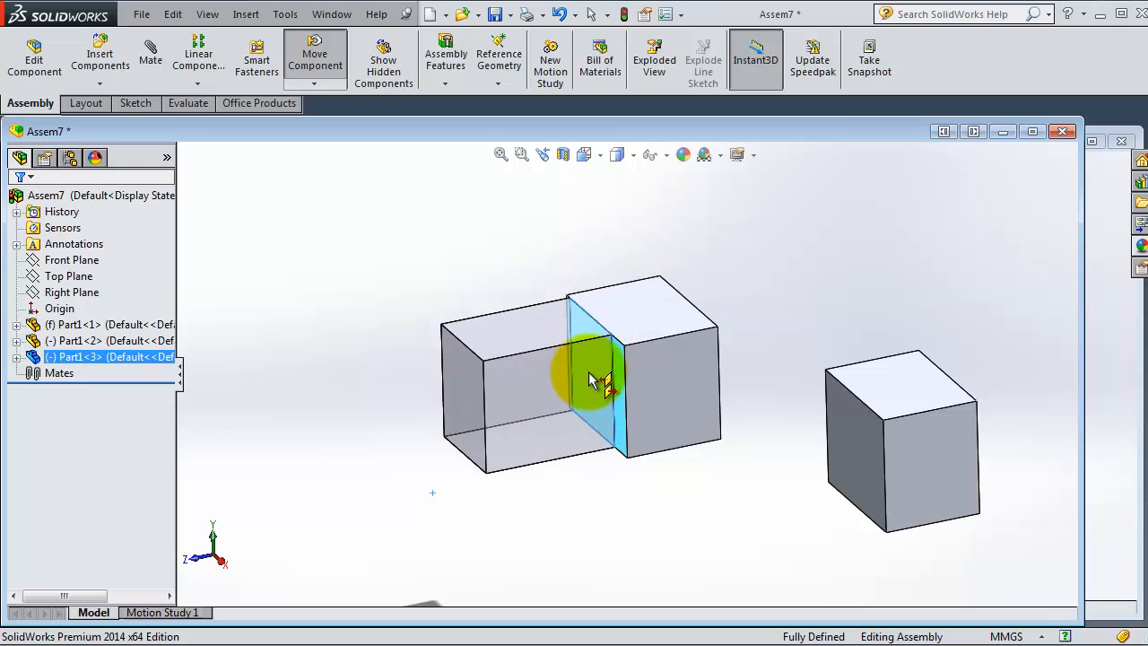
Apply a coincident face mate with flipped alignment so the two cubes sit flush, not overlapping
{"action": "left_click", "coordinate": [592, 376]}
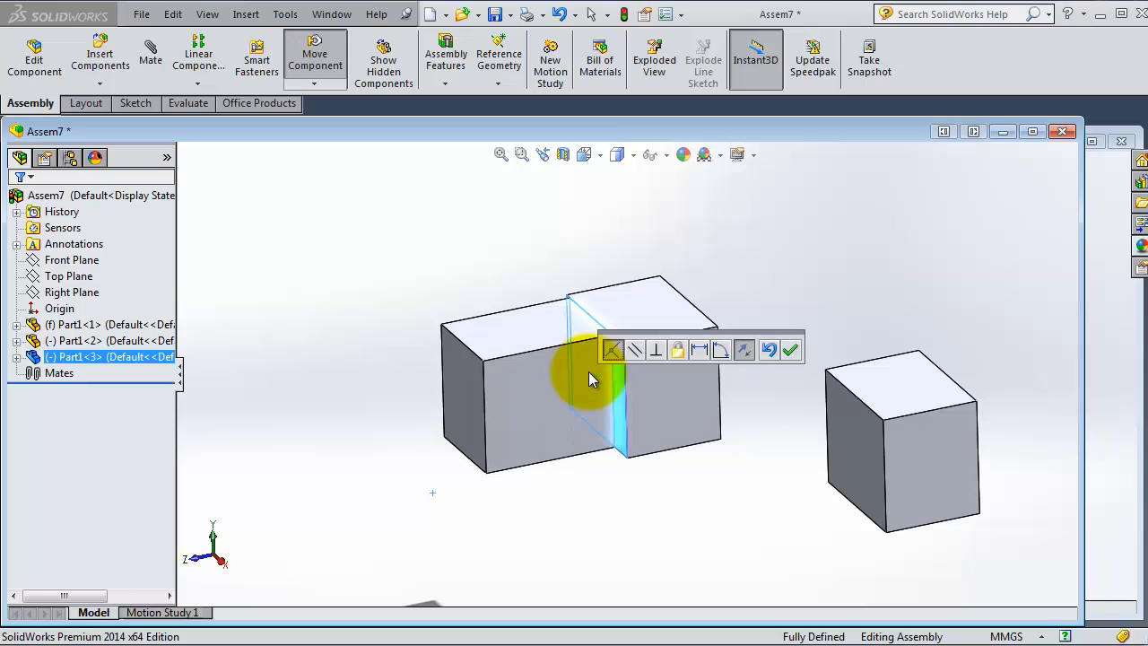
{"action": "mouse_move", "coordinate": [601, 367]}
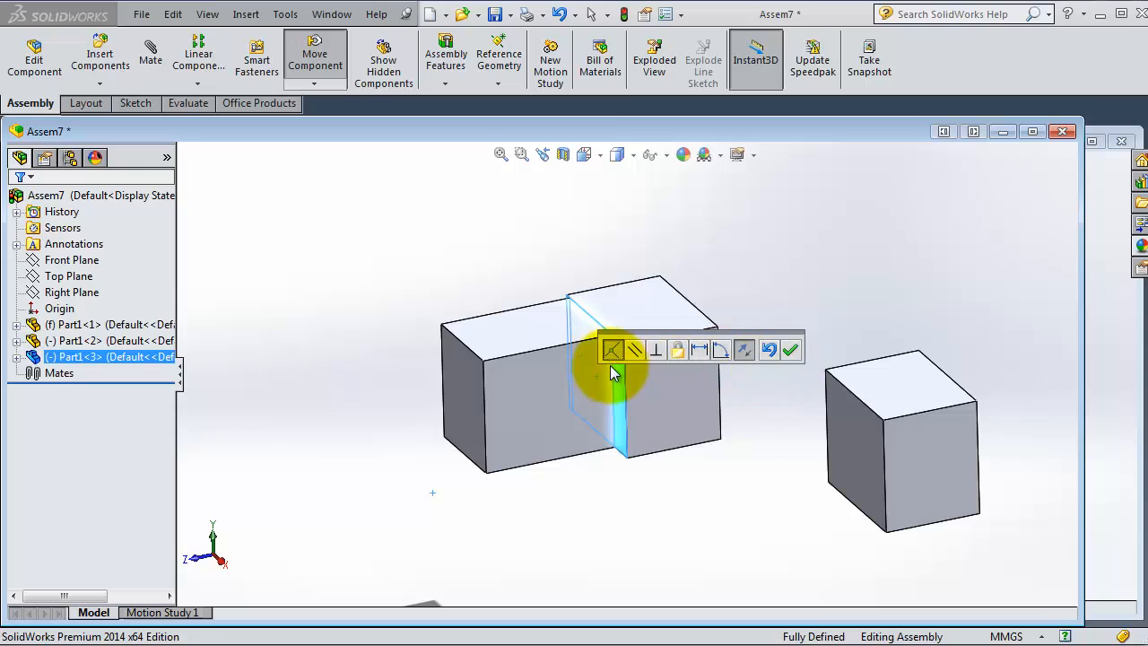
{"action": "mouse_move", "coordinate": [603, 368]}
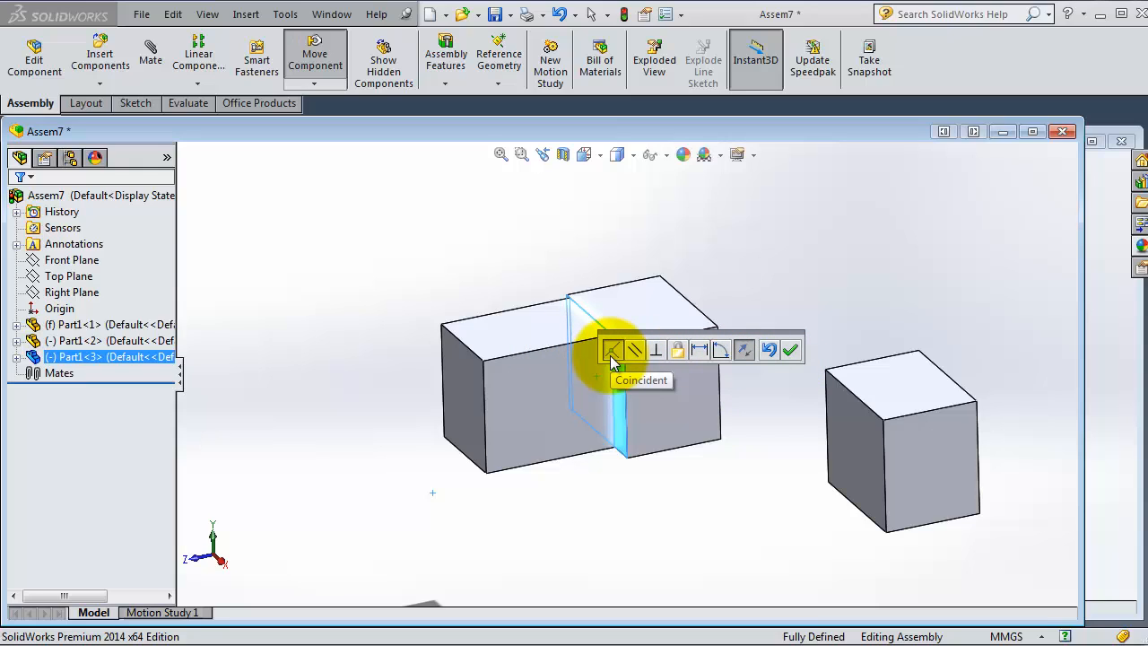
{"action": "mouse_move", "coordinate": [743, 350]}
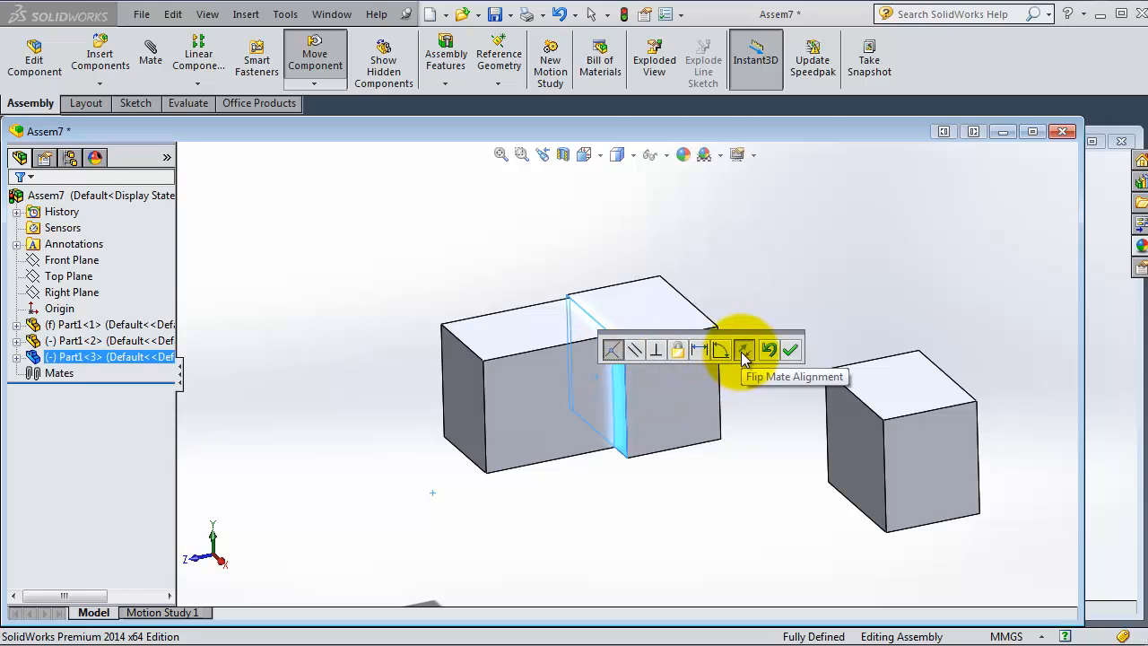
{"action": "left_click", "coordinate": [742, 350]}
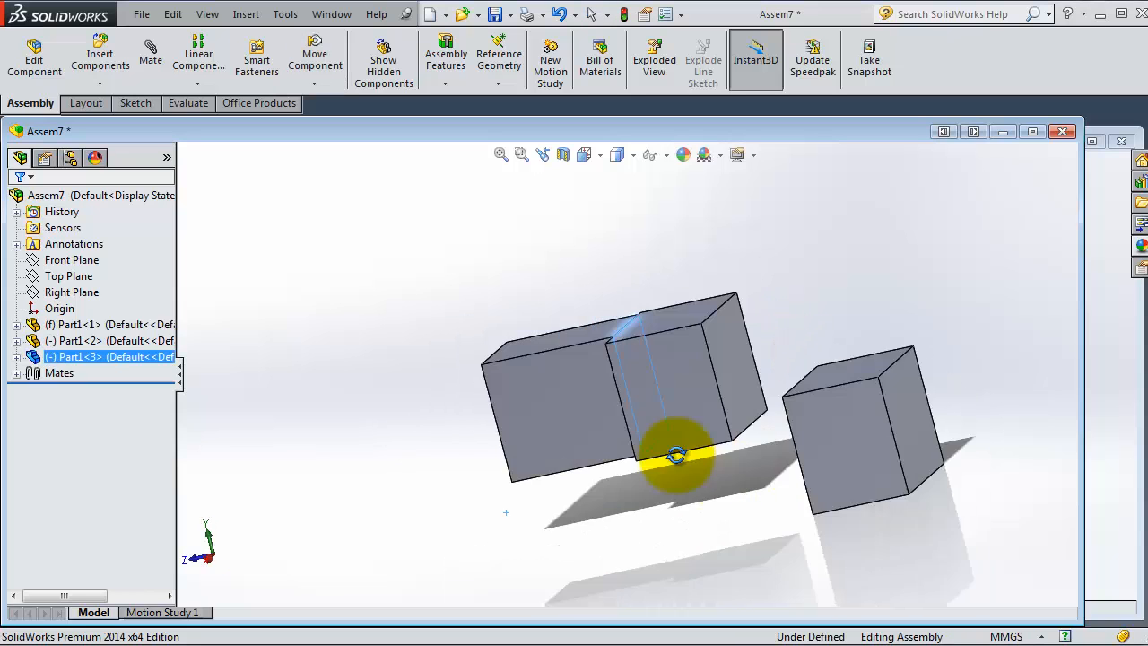
{"action": "left_click_drag", "start_coordinate": [679, 453], "coordinate": [709, 476]}
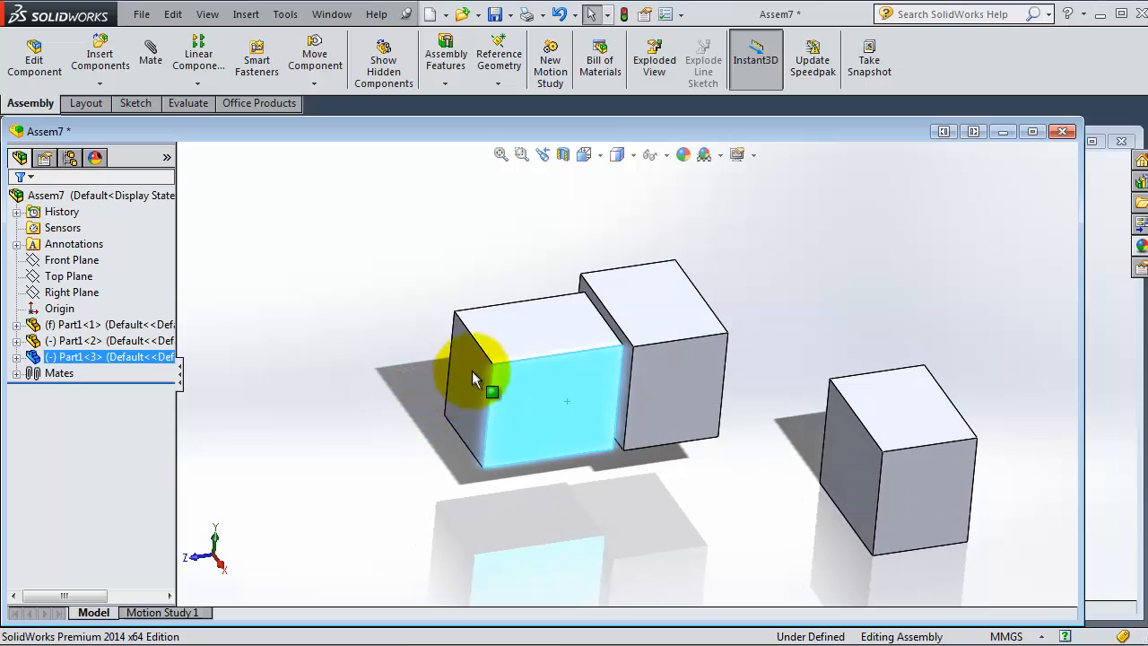
Mate the cube's top face coincident with the neighbouring cube's face
{"action": "right_click", "coordinate": [475, 377]}
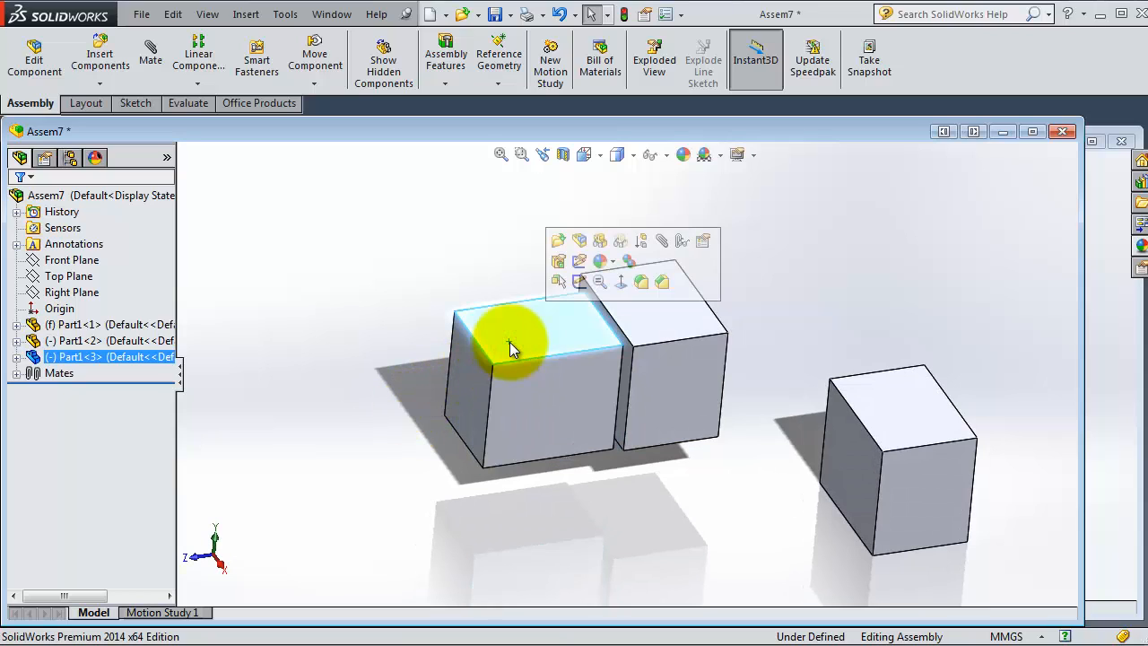
{"action": "left_click_drag", "start_coordinate": [517, 344], "coordinate": [613, 341]}
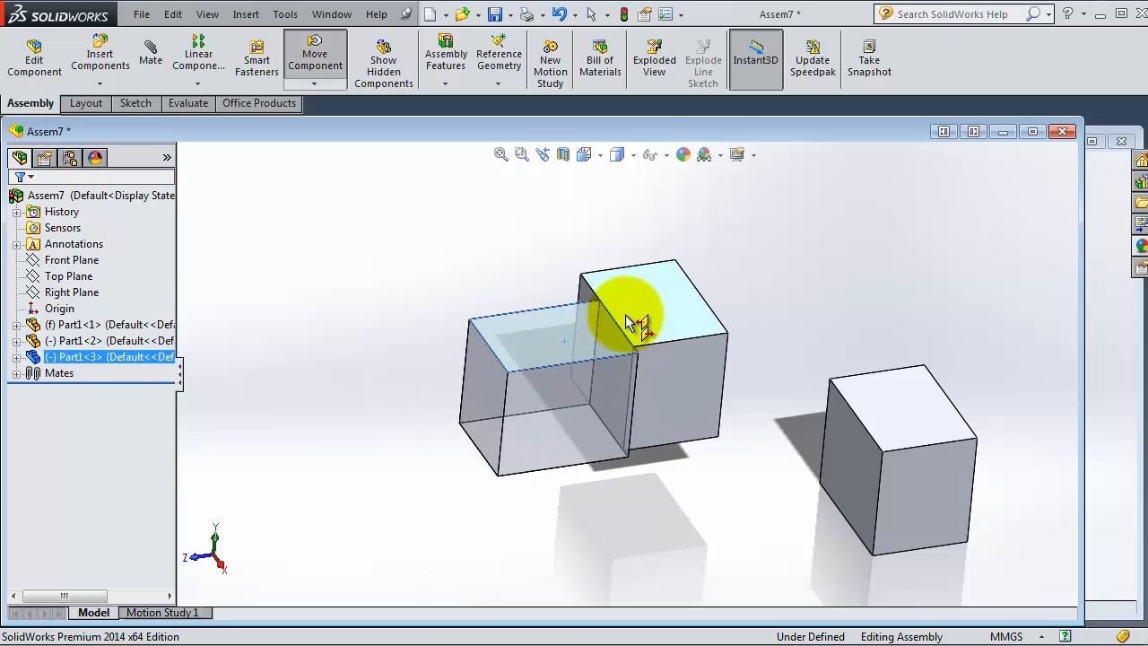
{"action": "left_click_drag", "start_coordinate": [637, 323], "coordinate": [624, 302]}
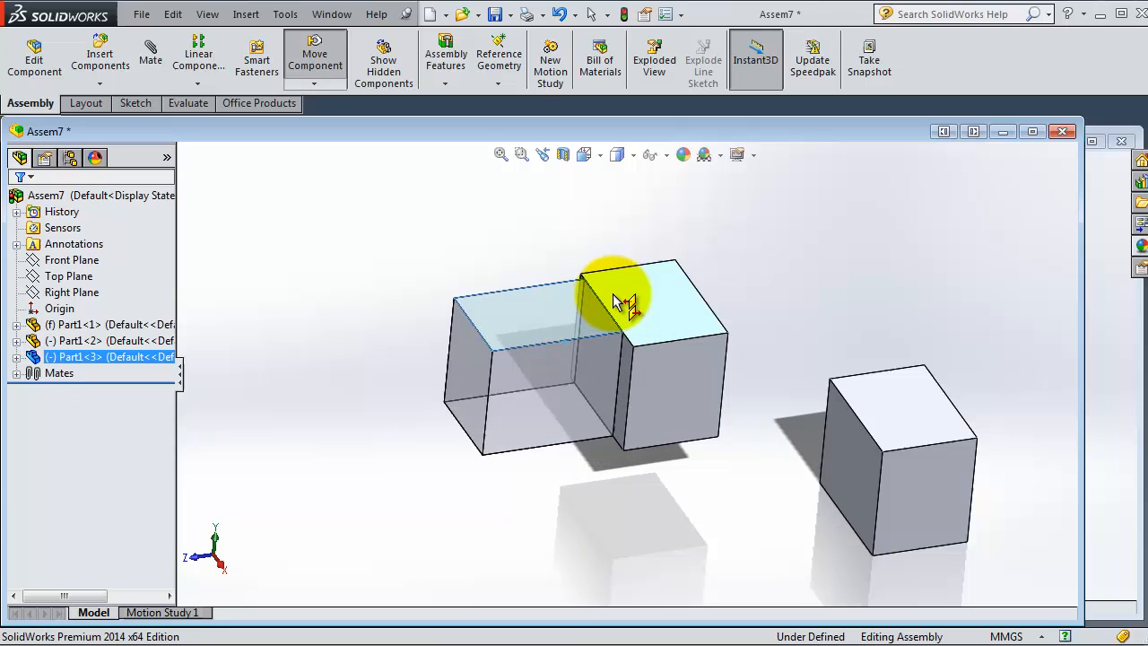
{"action": "left_click", "coordinate": [619, 301]}
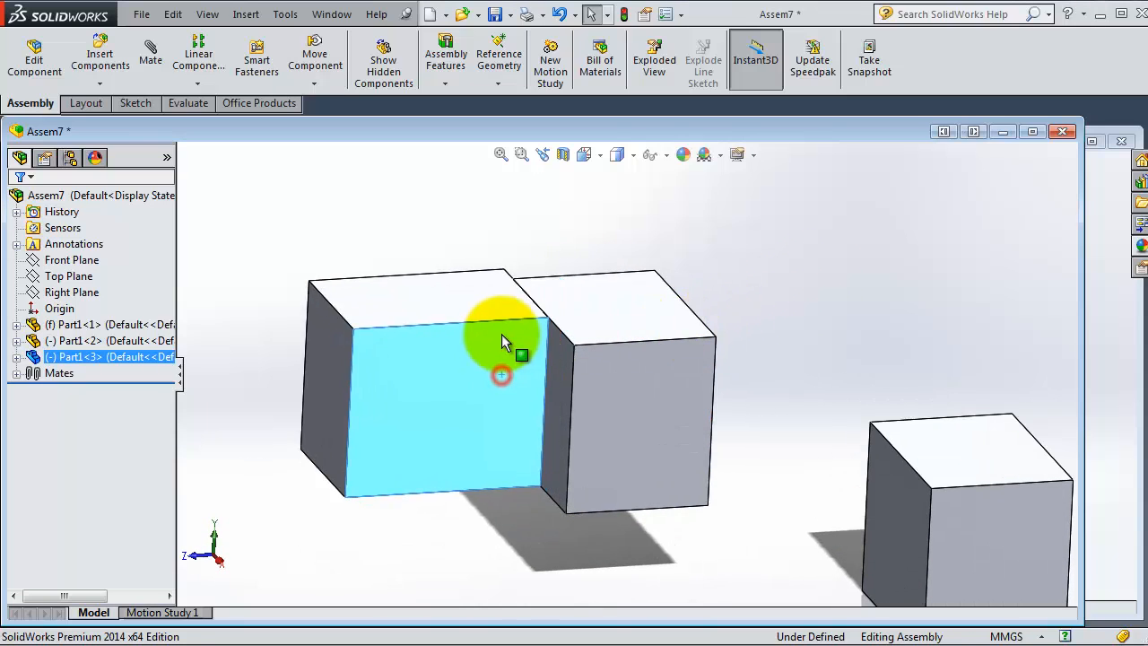
{"action": "left_click_drag", "start_coordinate": [502, 341], "coordinate": [499, 380]}
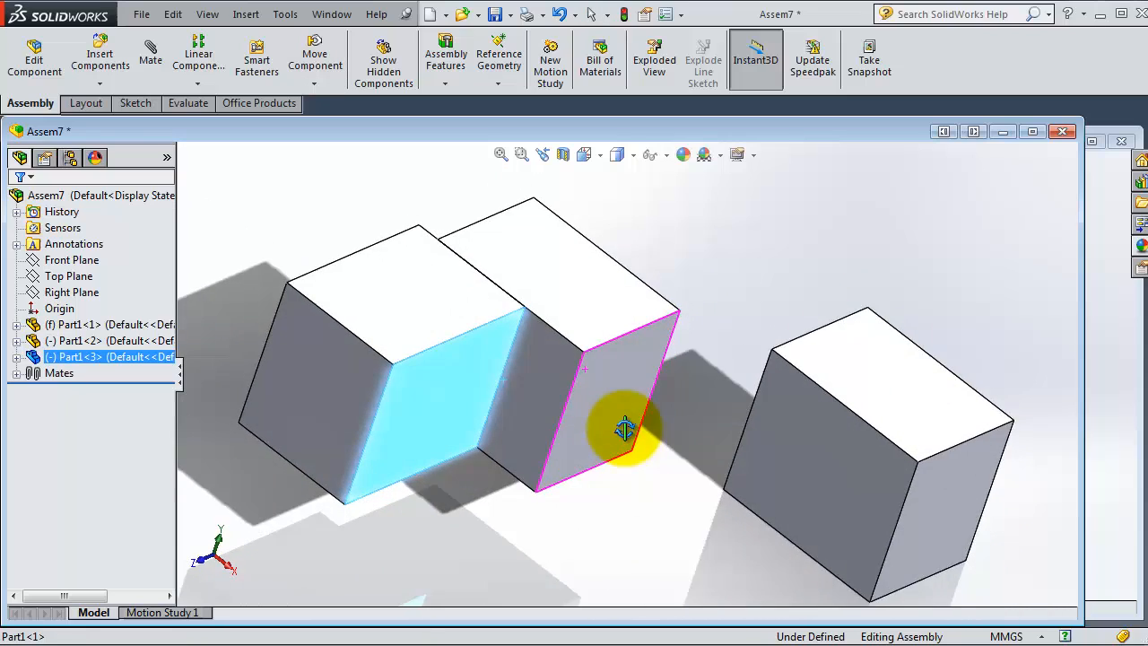
Mate the cube's side face coincident too, so the two cubes move as one unit
{"action": "left_click_drag", "start_coordinate": [625, 429], "coordinate": [746, 484]}
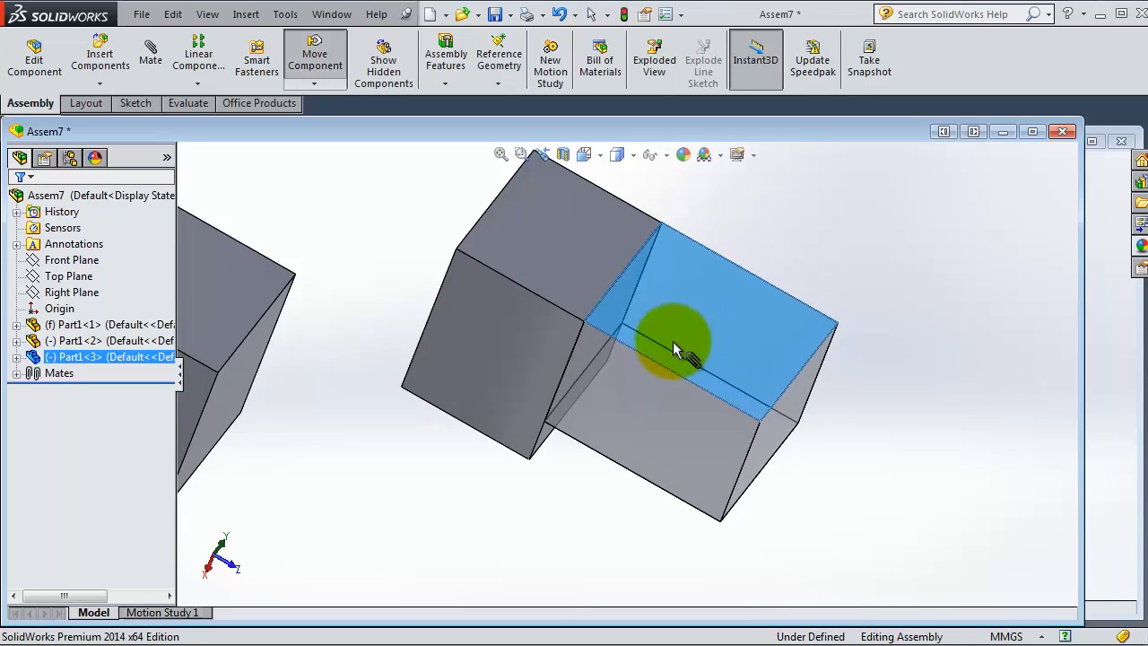
{"action": "left_click", "coordinate": [678, 348]}
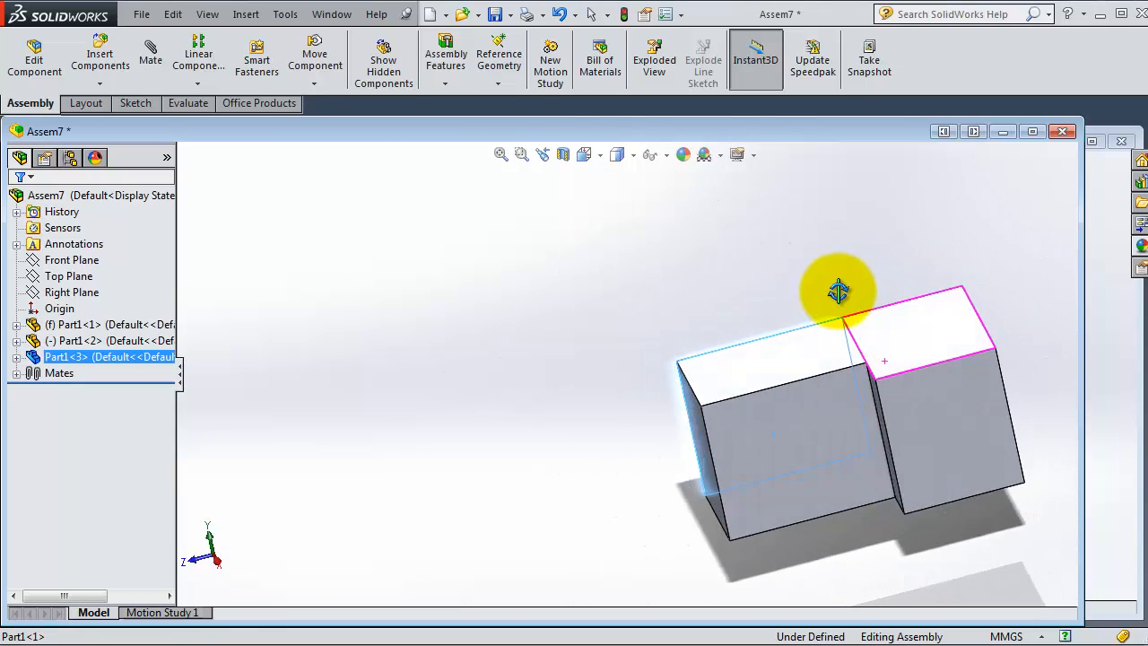
{"action": "left_click_drag", "start_coordinate": [840, 291], "coordinate": [668, 422]}
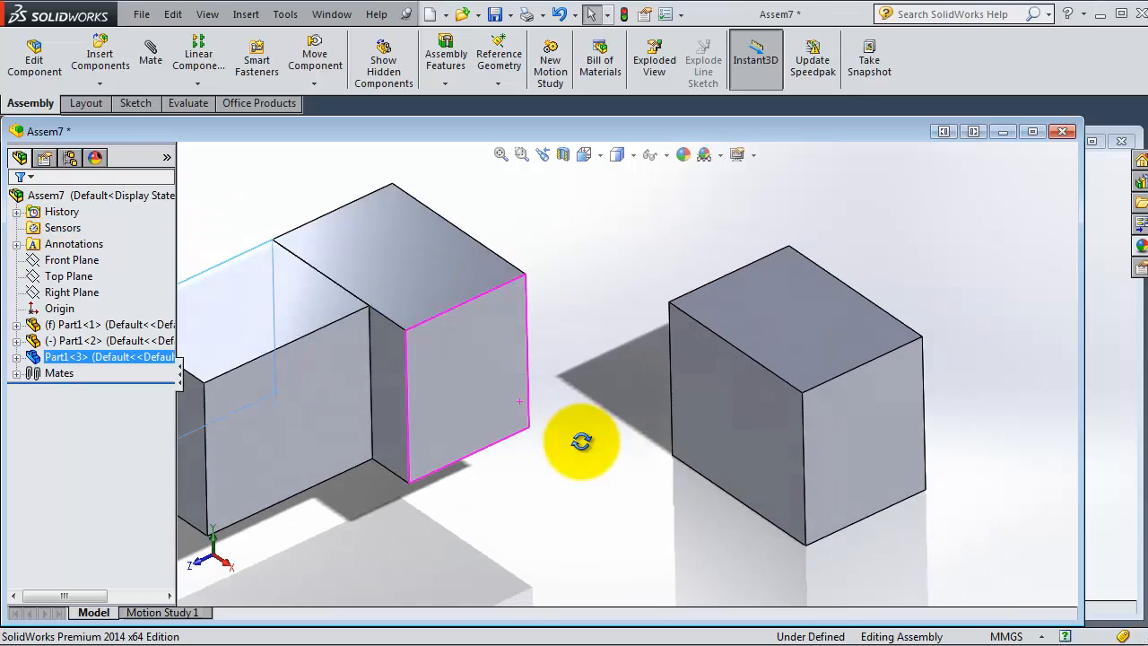
{"action": "left_click_drag", "start_coordinate": [581, 441], "coordinate": [571, 387]}
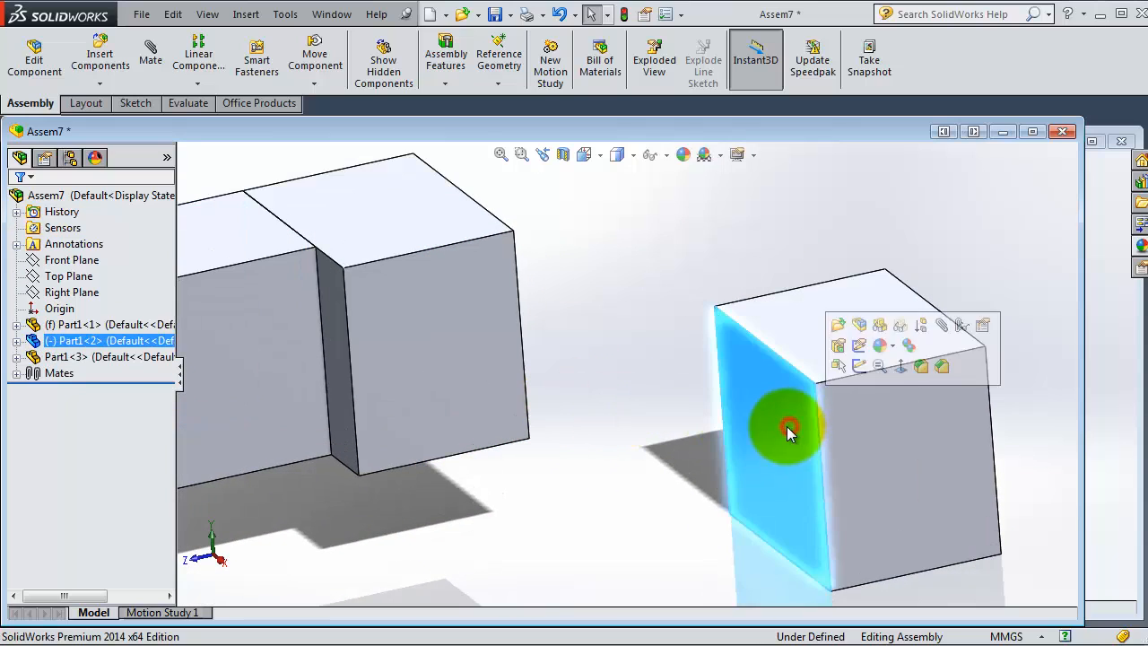
Accept a suggested distance mate on the third cube, then delete Distance1 from the Mates folder
{"action": "left_click_drag", "start_coordinate": [787, 429], "coordinate": [484, 367]}
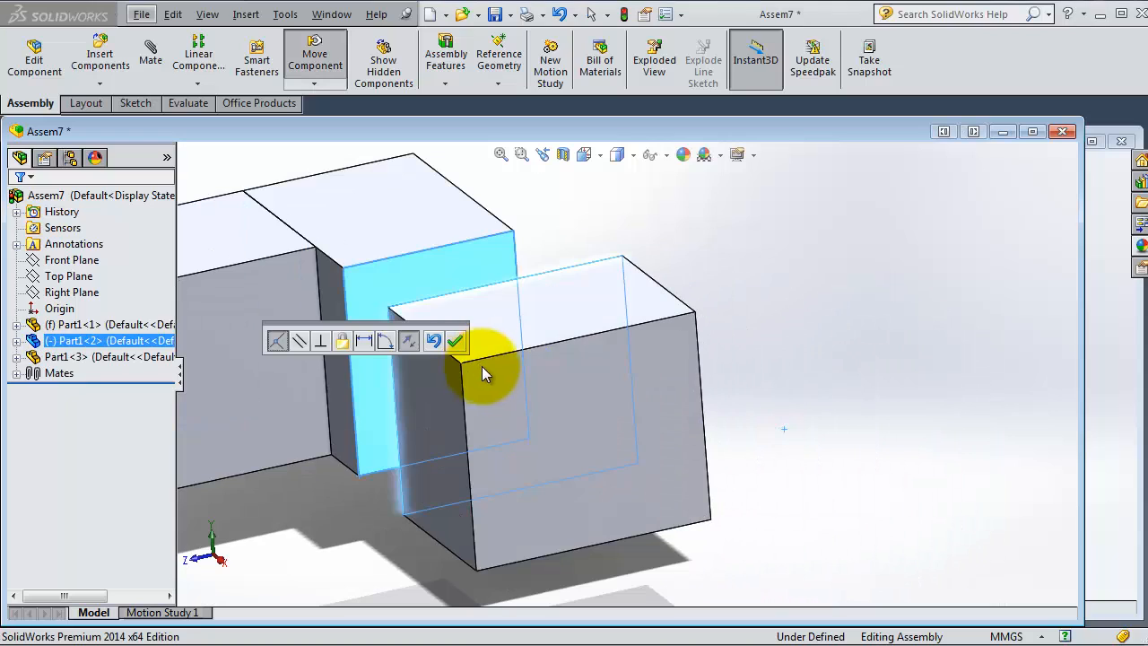
{"action": "left_click", "coordinate": [362, 341]}
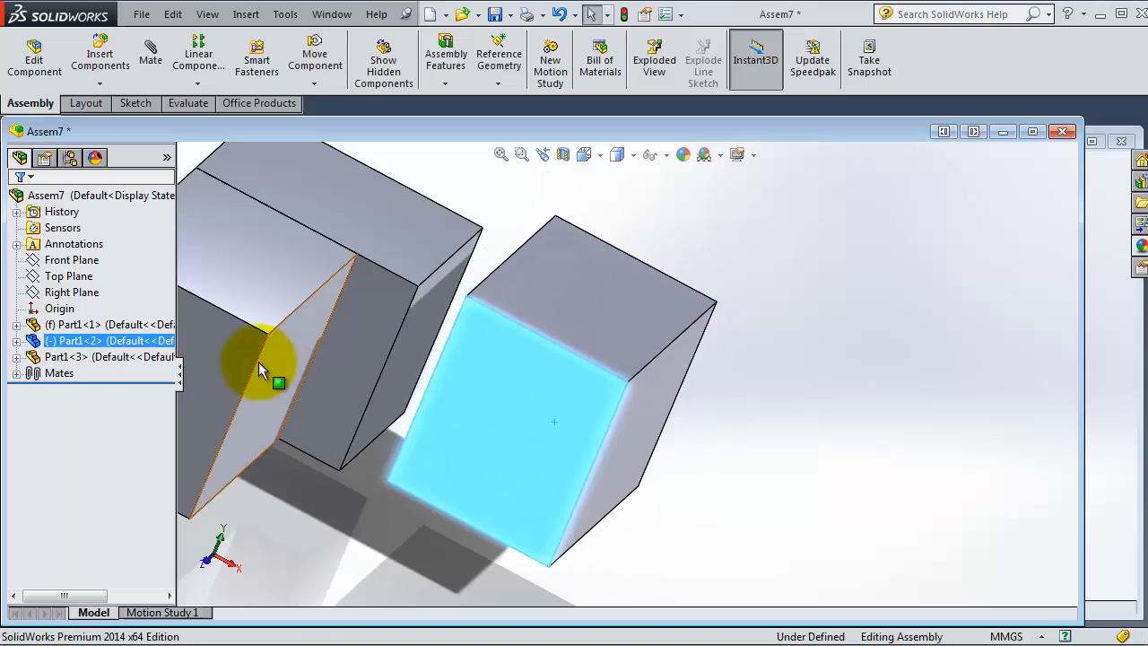
{"action": "left_click", "coordinate": [16, 372]}
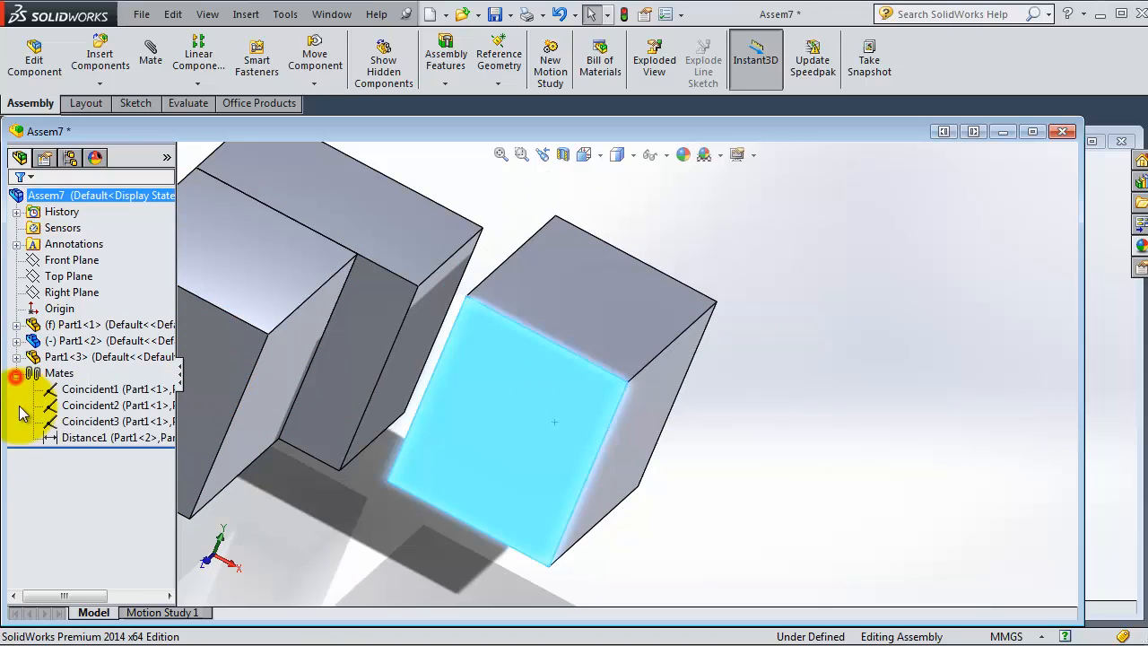
{"action": "right_click", "coordinate": [118, 437]}
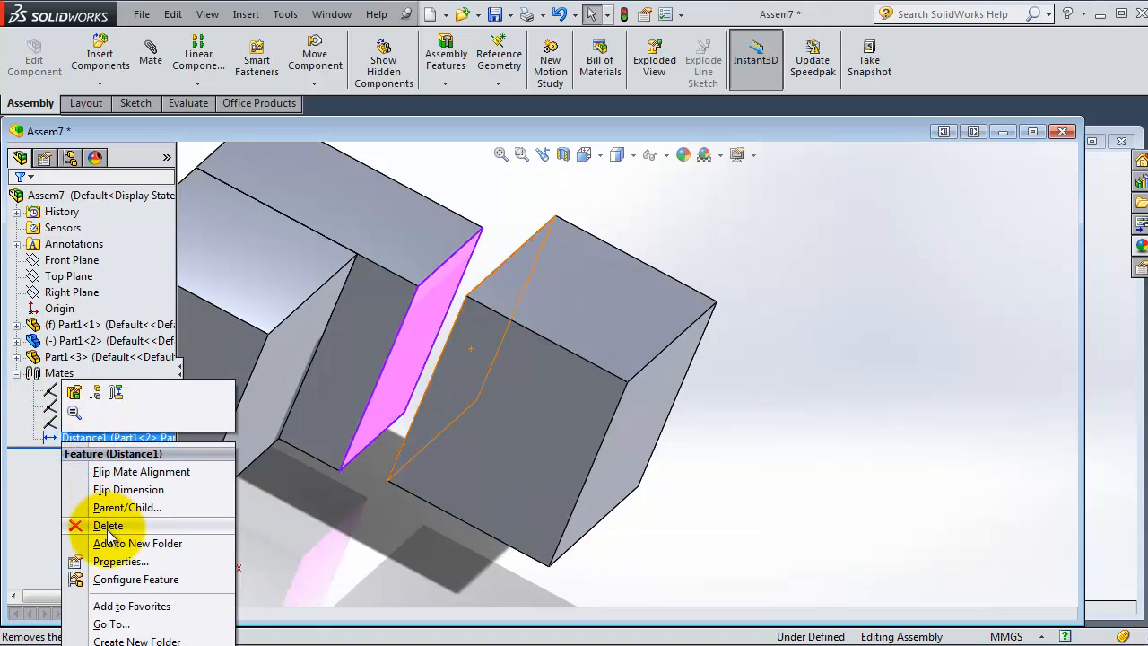
{"action": "left_click", "coordinate": [107, 524]}
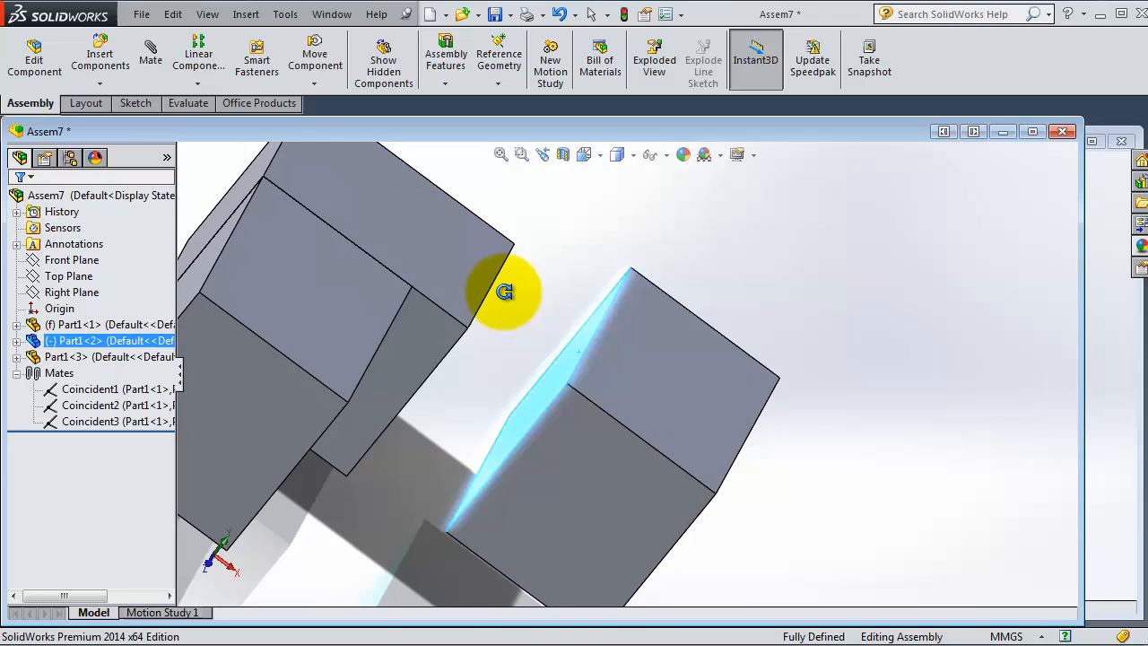
Alt-drag the third cube's face against the middle cube to bring up mate choices
{"action": "left_click_drag", "start_coordinate": [503, 291], "coordinate": [771, 287]}
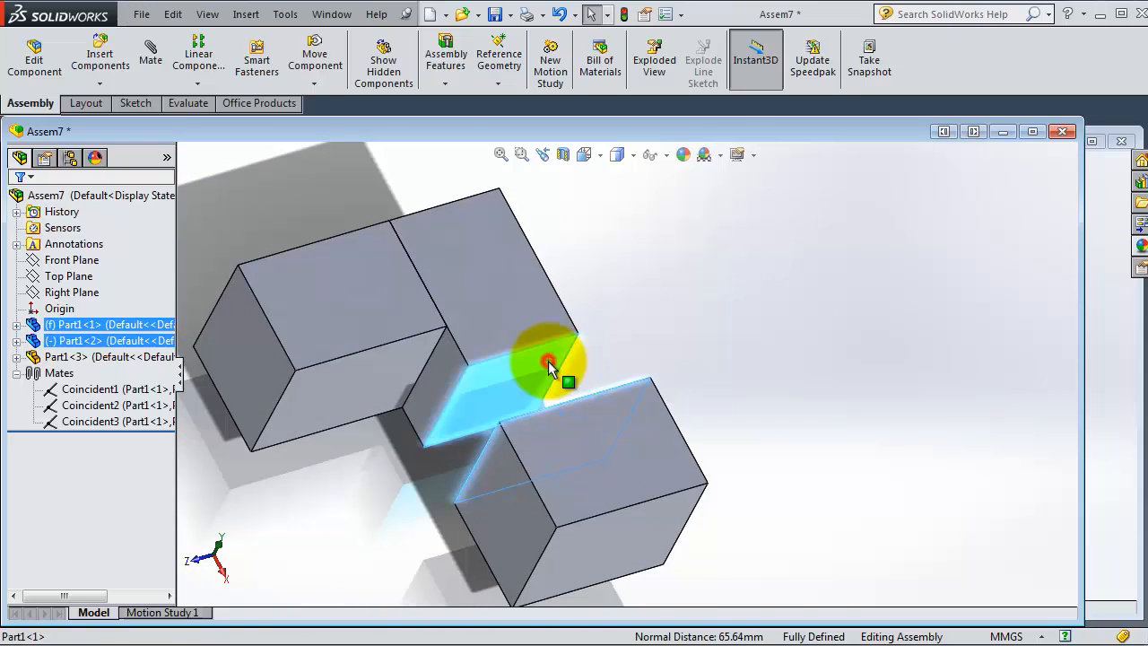
{"action": "left_click_drag", "start_coordinate": [565, 381], "coordinate": [538, 403]}
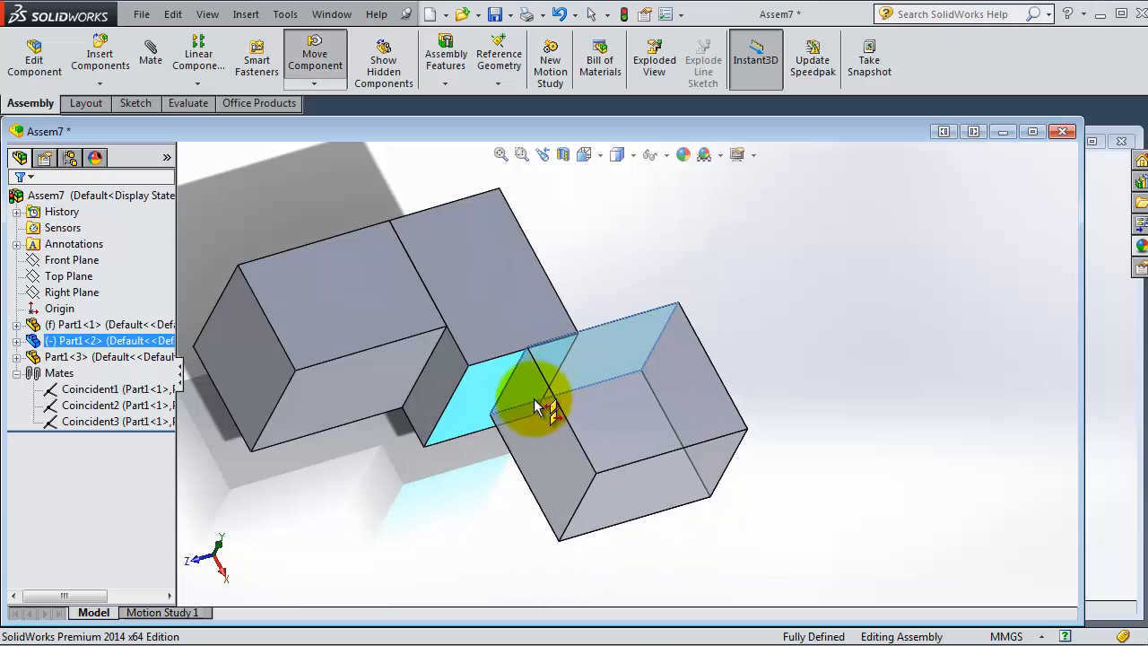
{"action": "left_click_drag", "start_coordinate": [547, 404], "coordinate": [516, 427]}
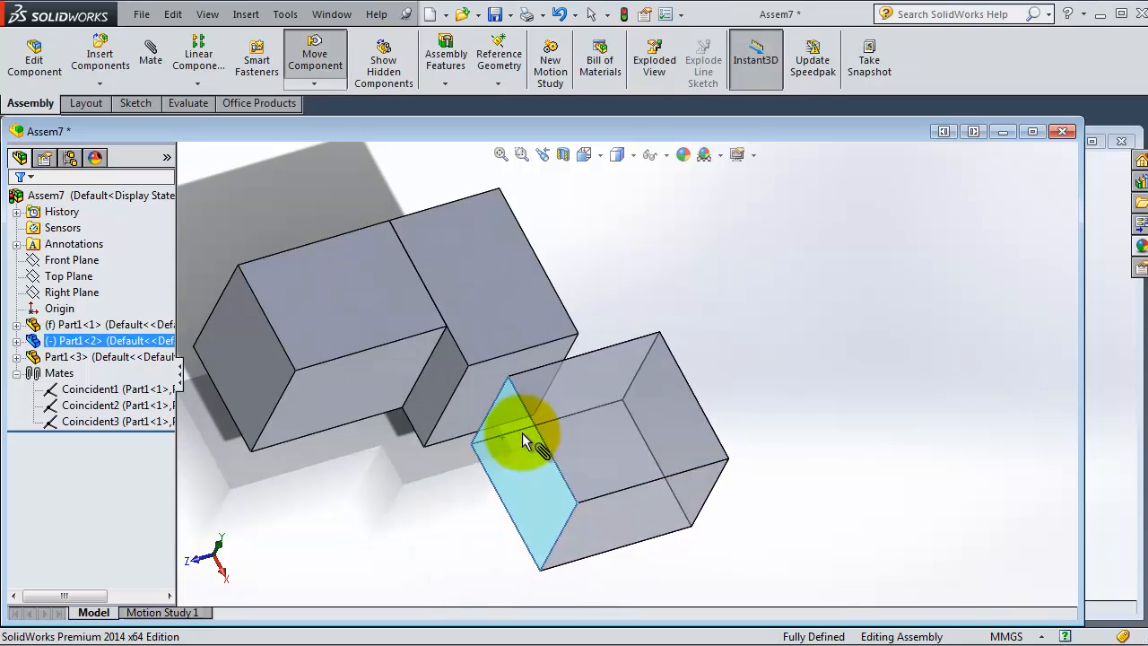
{"action": "left_click_drag", "start_coordinate": [529, 440], "coordinate": [524, 394]}
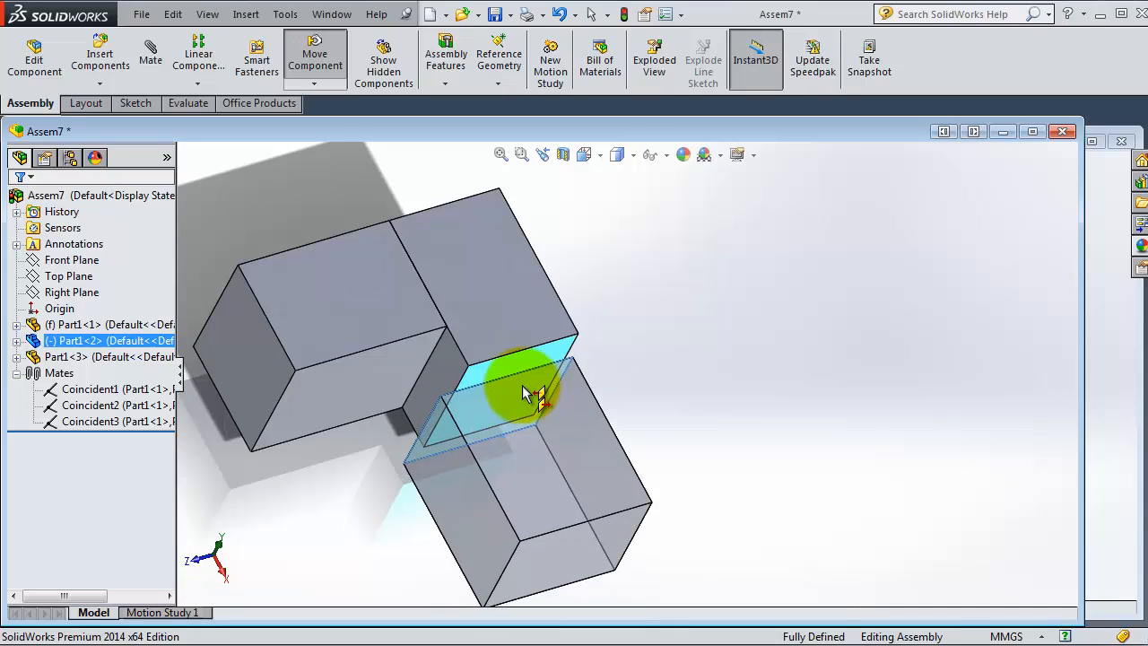
{"action": "left_click", "coordinate": [530, 386]}
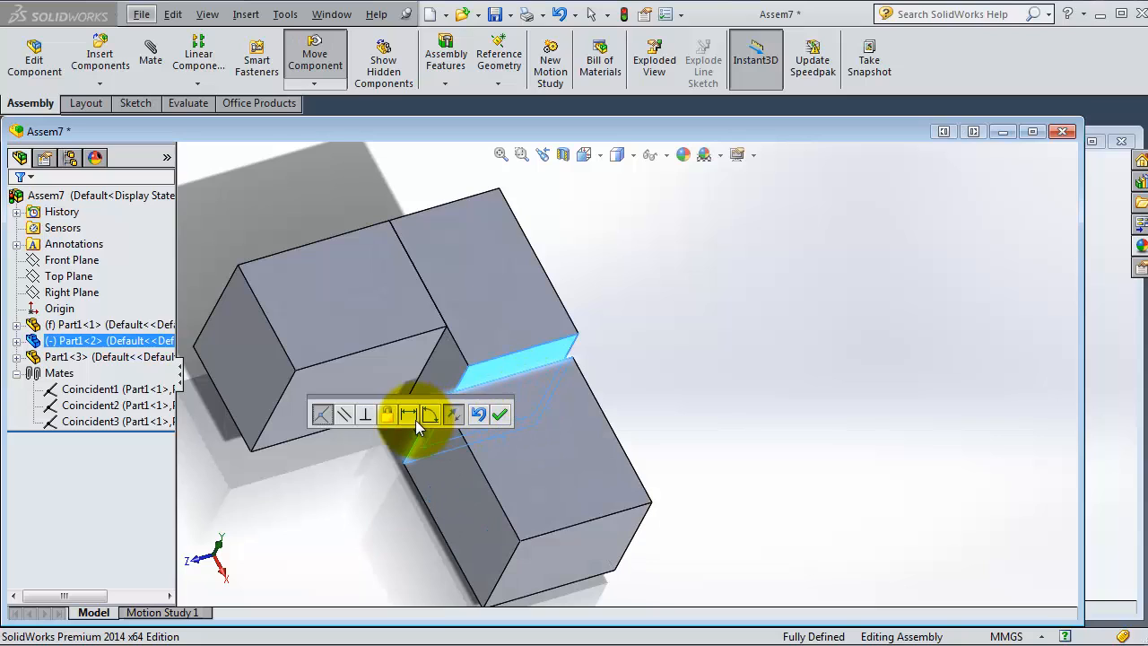
Apply an angle mate of 45 degrees between the two cube faces
{"action": "left_click", "coordinate": [430, 412]}
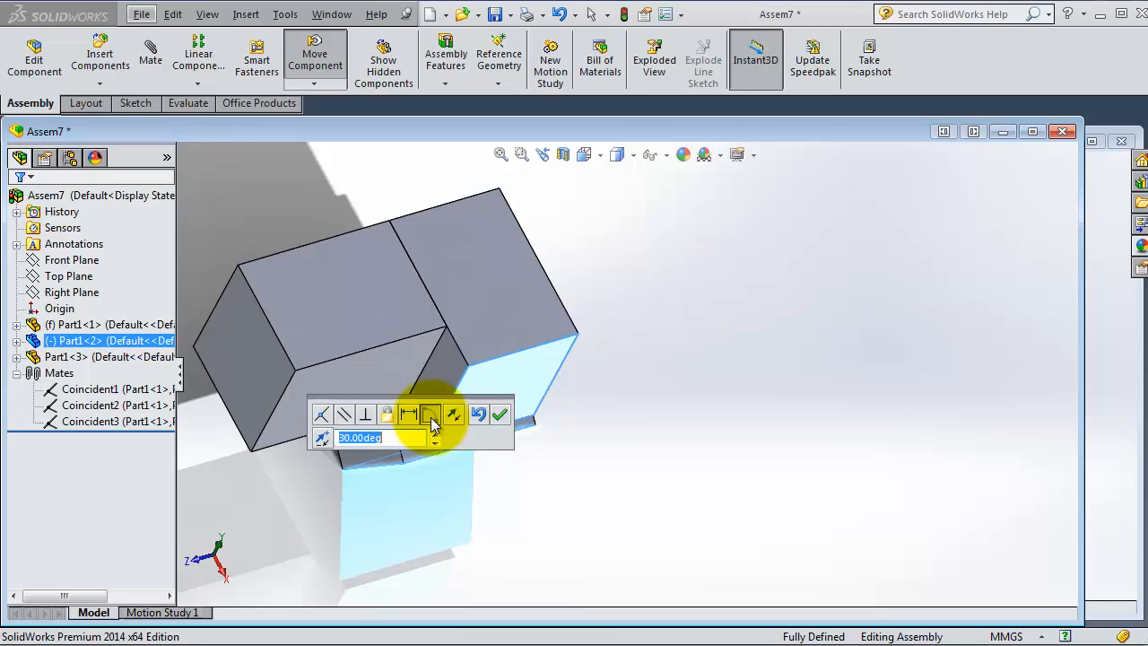
{"action": "mouse_move", "coordinate": [467, 459]}
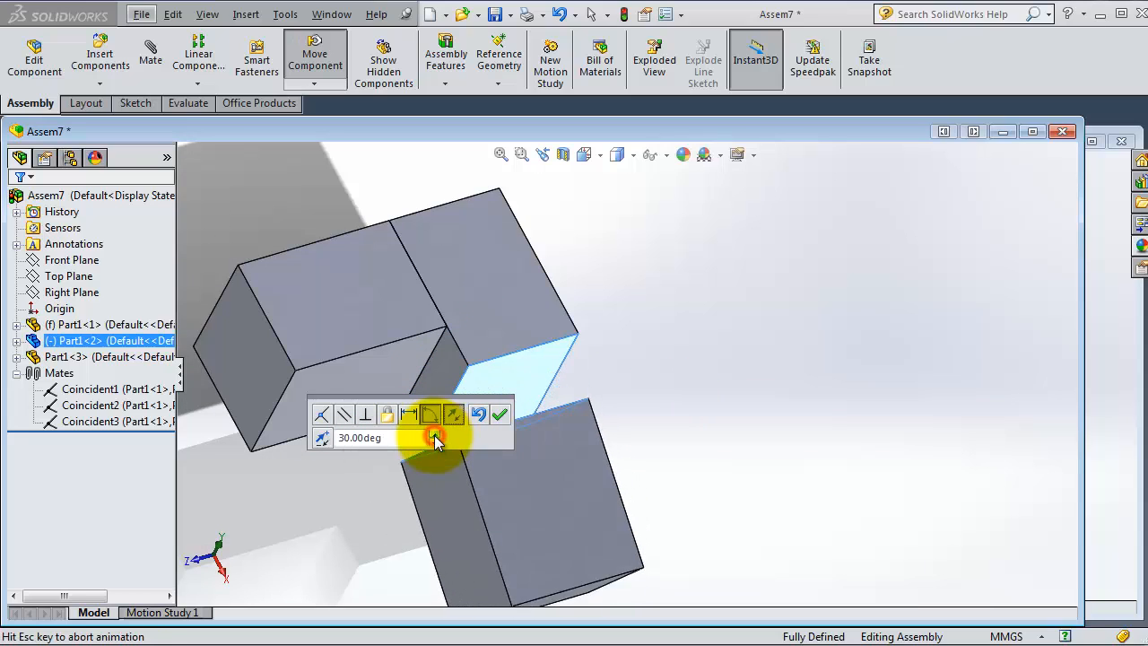
{"action": "left_click", "coordinate": [437, 433]}
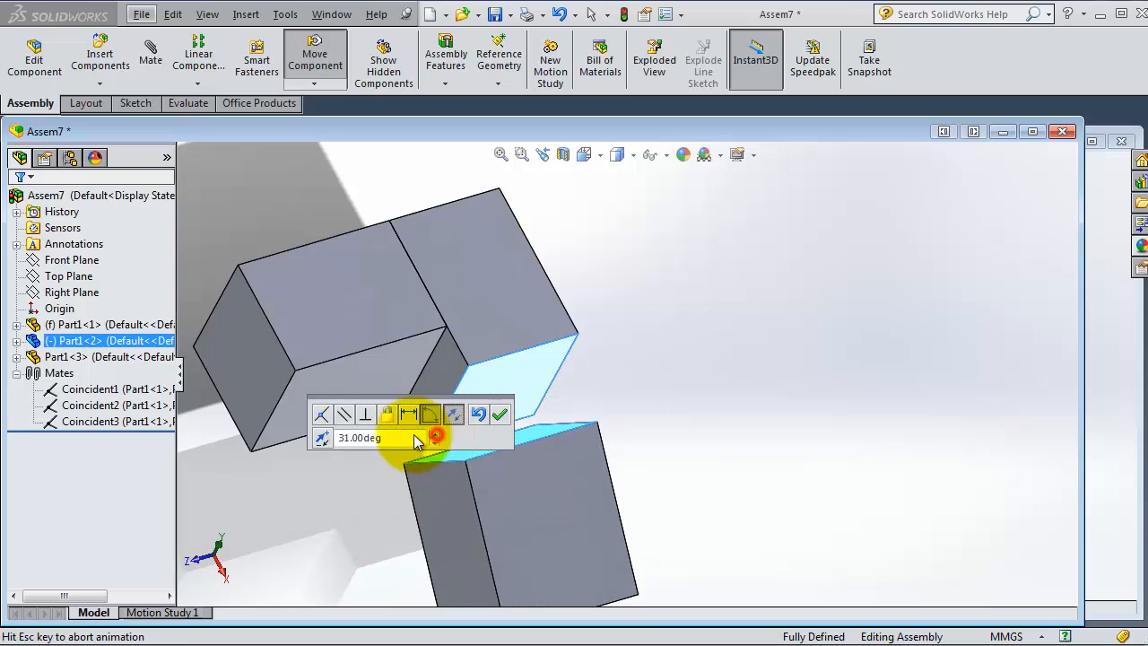
{"action": "left_click", "coordinate": [323, 415]}
{"action": "type", "text": "45"}
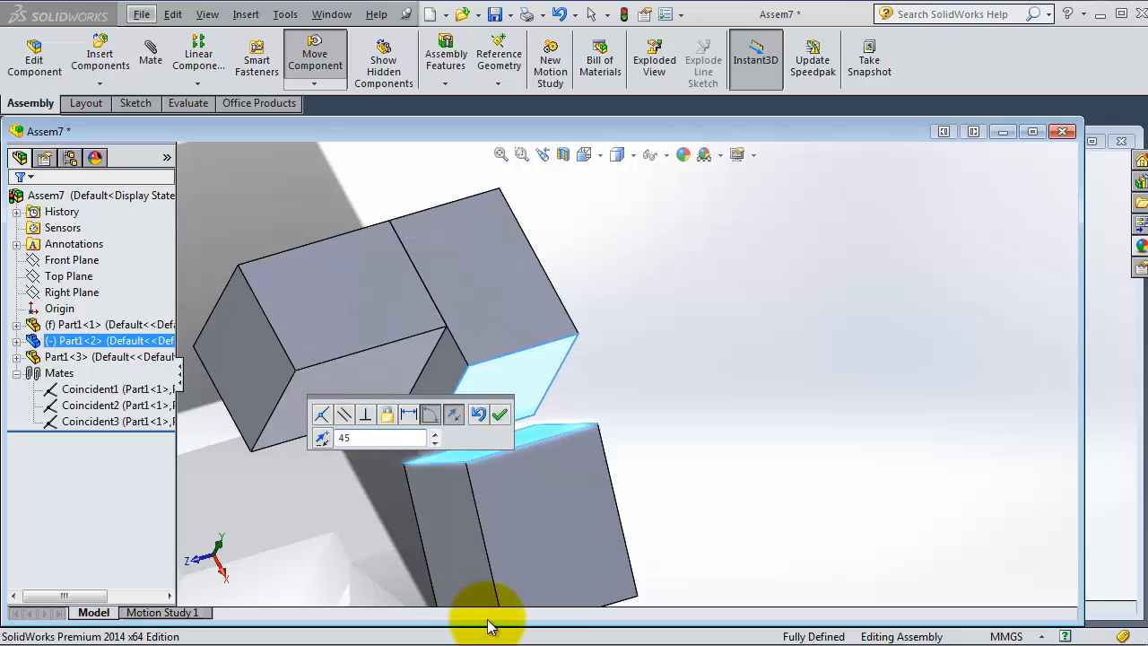
{"action": "left_click", "coordinate": [499, 413]}
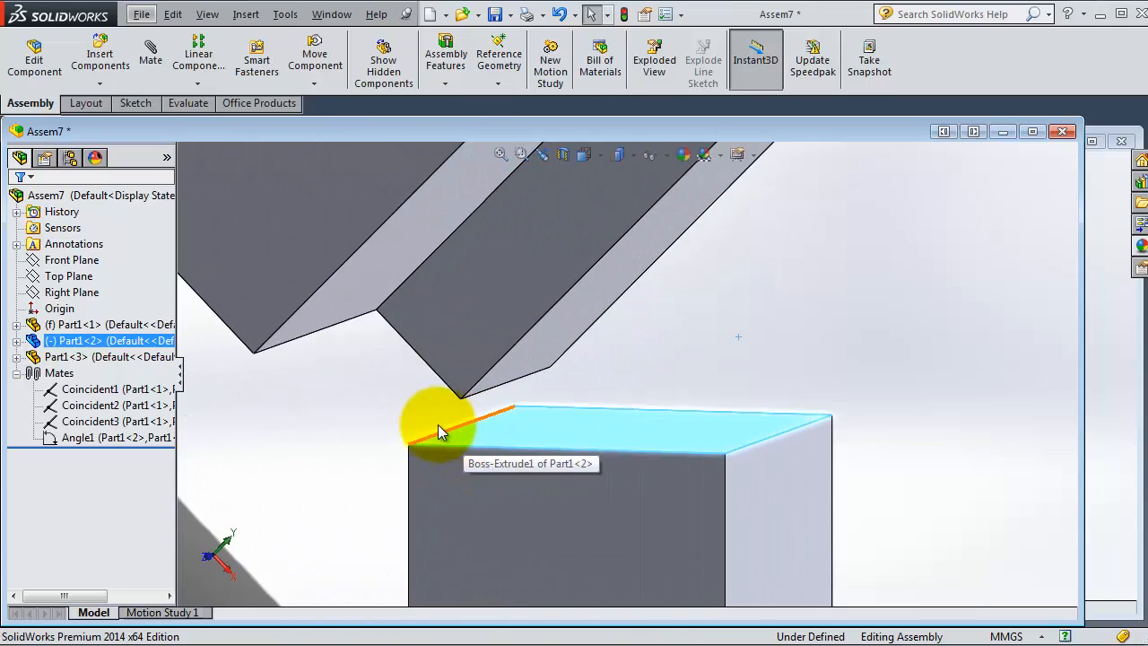
Mate the tilted cube's top edge coincident with the neighbouring cube's edge
{"action": "left_click", "coordinate": [440, 421]}
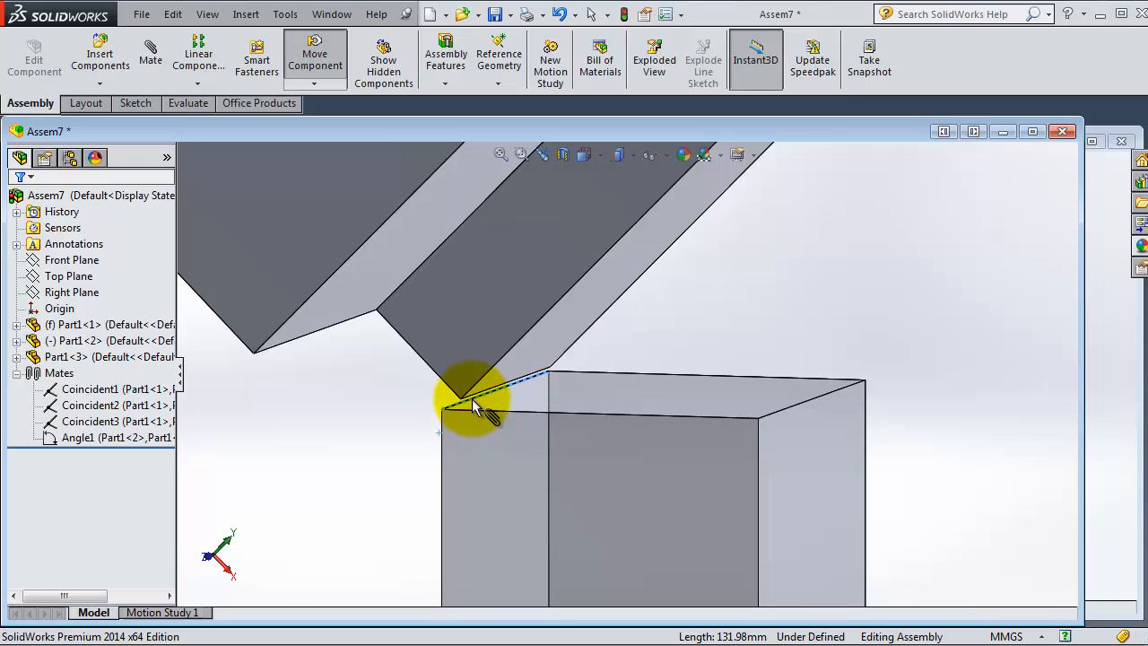
{"action": "left_click", "coordinate": [467, 394]}
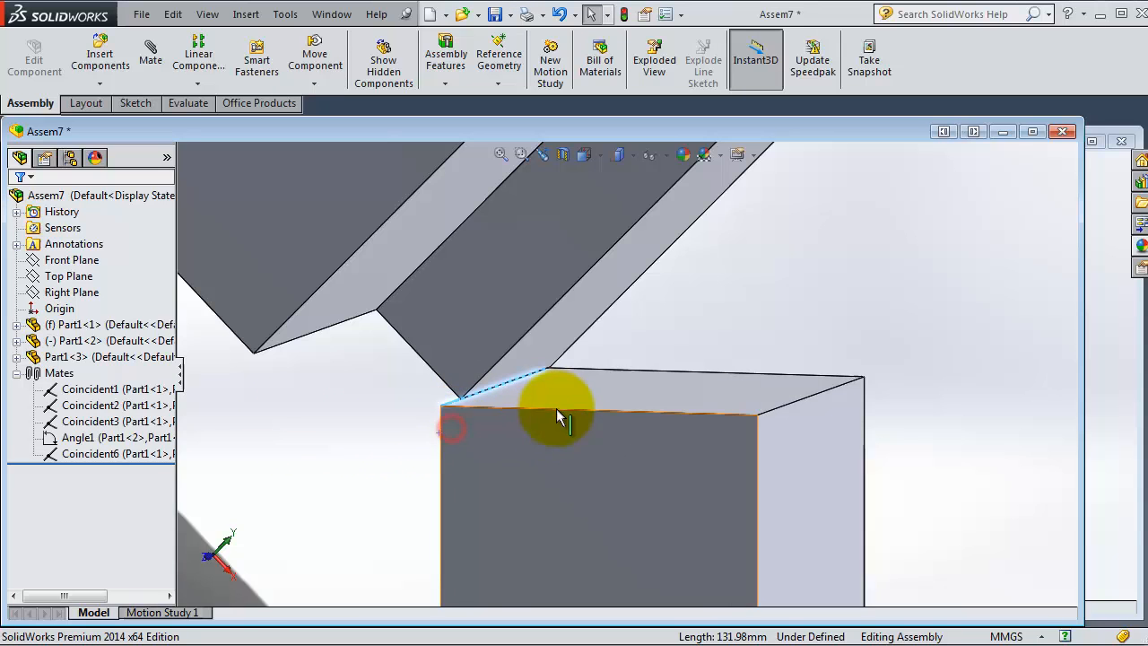
{"action": "left_click_drag", "start_coordinate": [560, 417], "coordinate": [596, 439]}
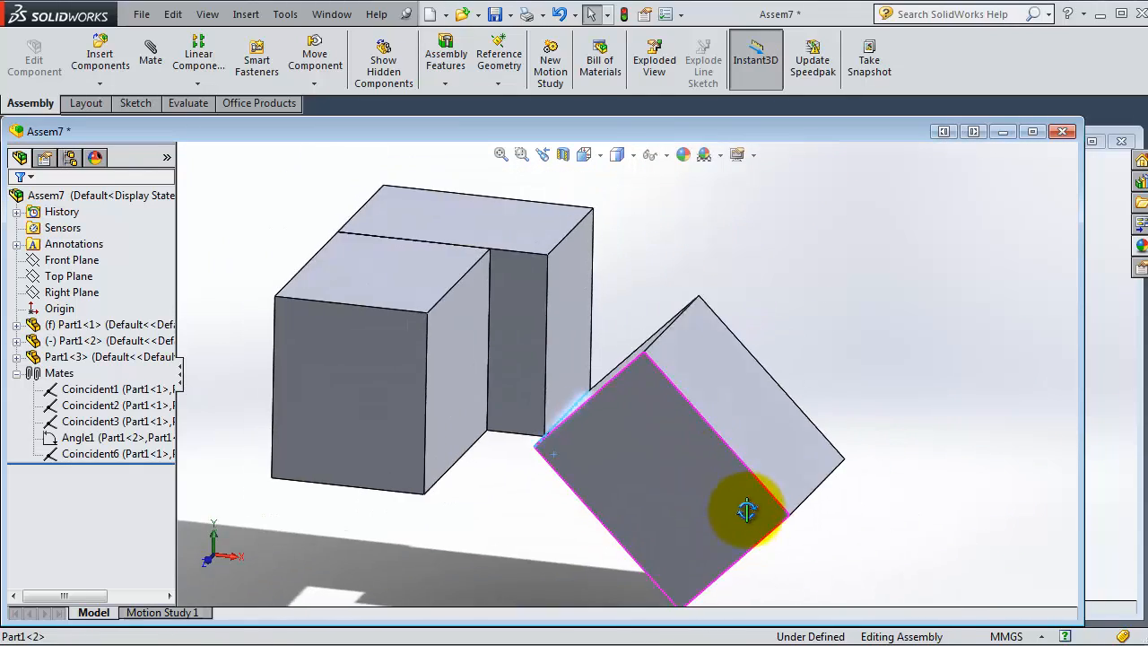
{"action": "left_click_drag", "start_coordinate": [746, 510], "coordinate": [606, 509]}
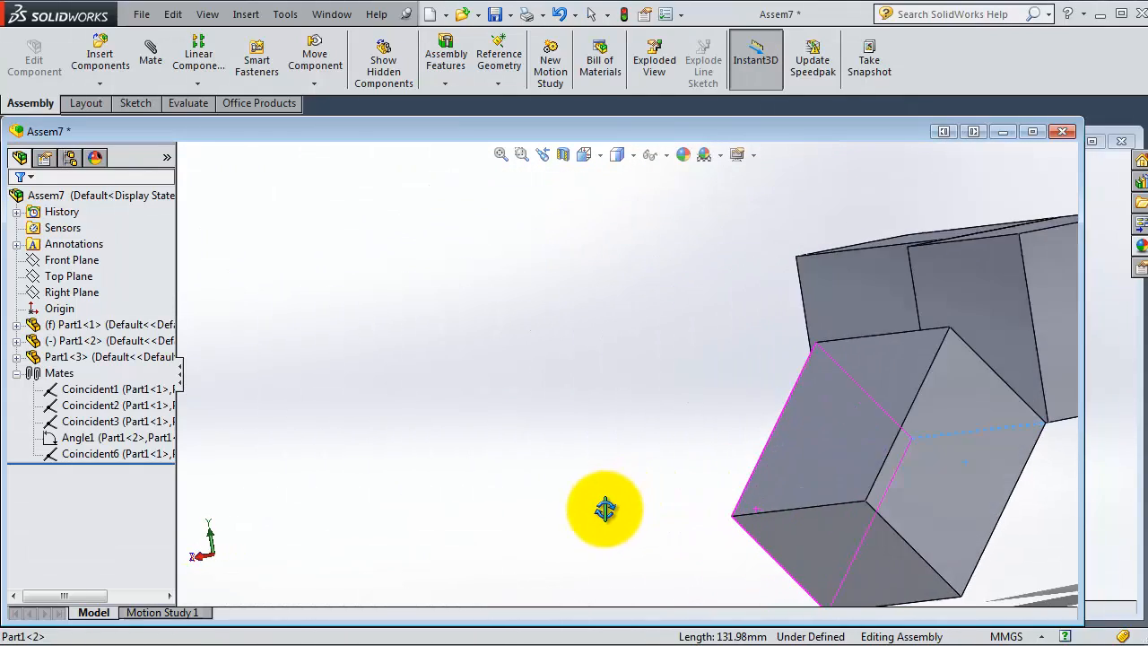
{"action": "left_click_drag", "start_coordinate": [606, 509], "coordinate": [807, 459]}
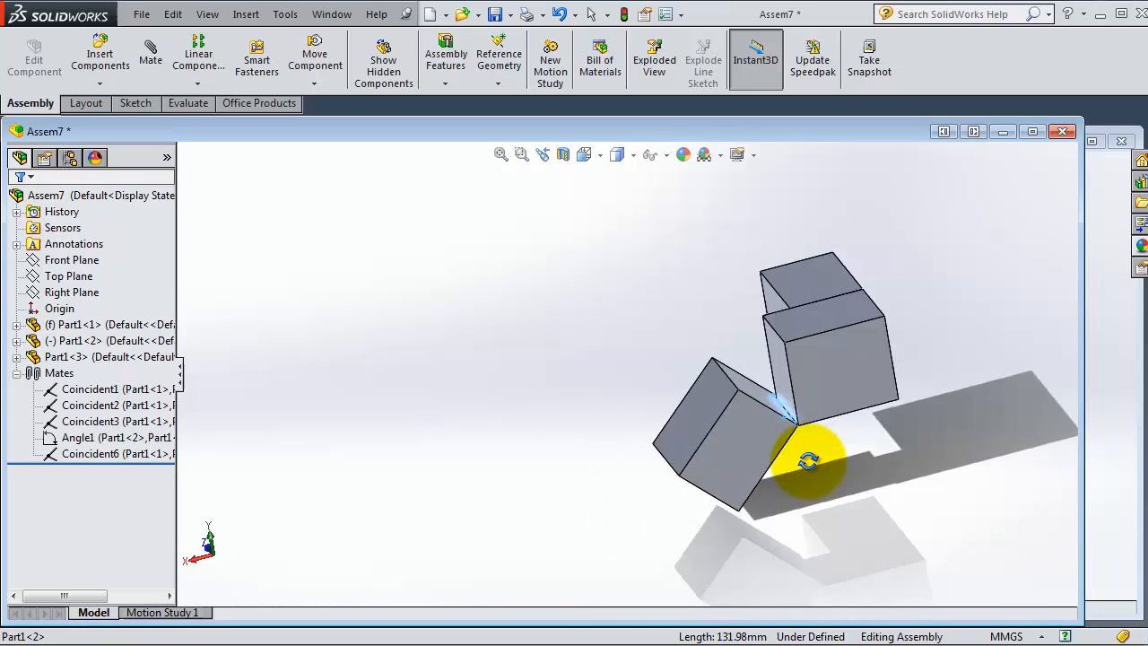
{"action": "left_click_drag", "start_coordinate": [808, 458], "coordinate": [793, 395]}
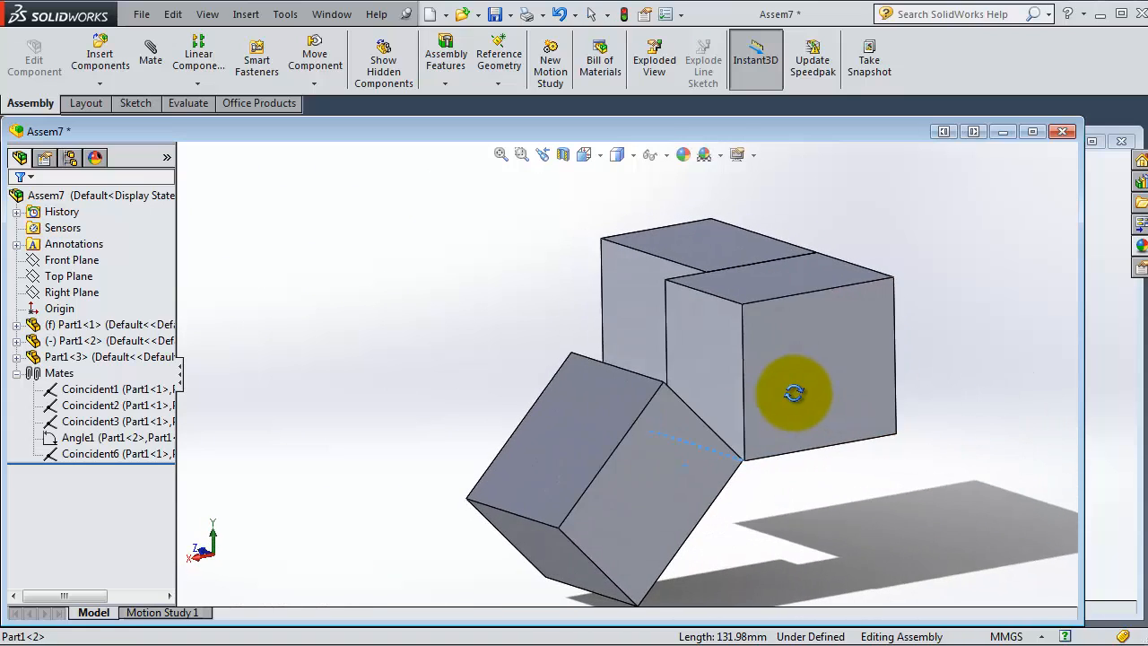
{"action": "left_click_drag", "start_coordinate": [793, 393], "coordinate": [714, 430]}
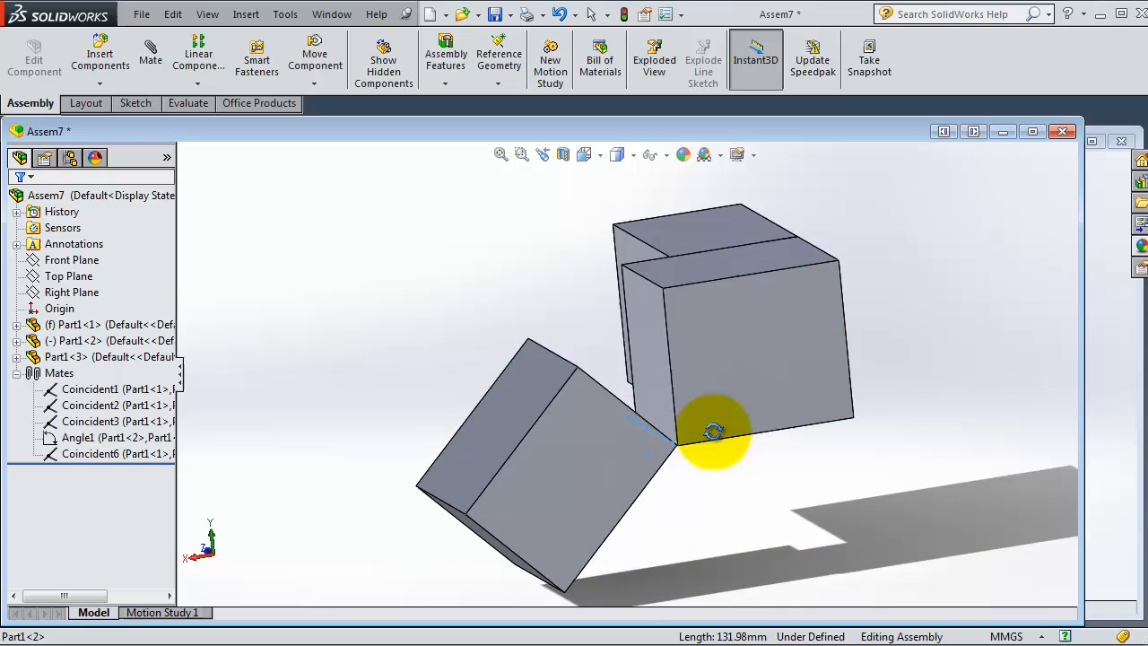